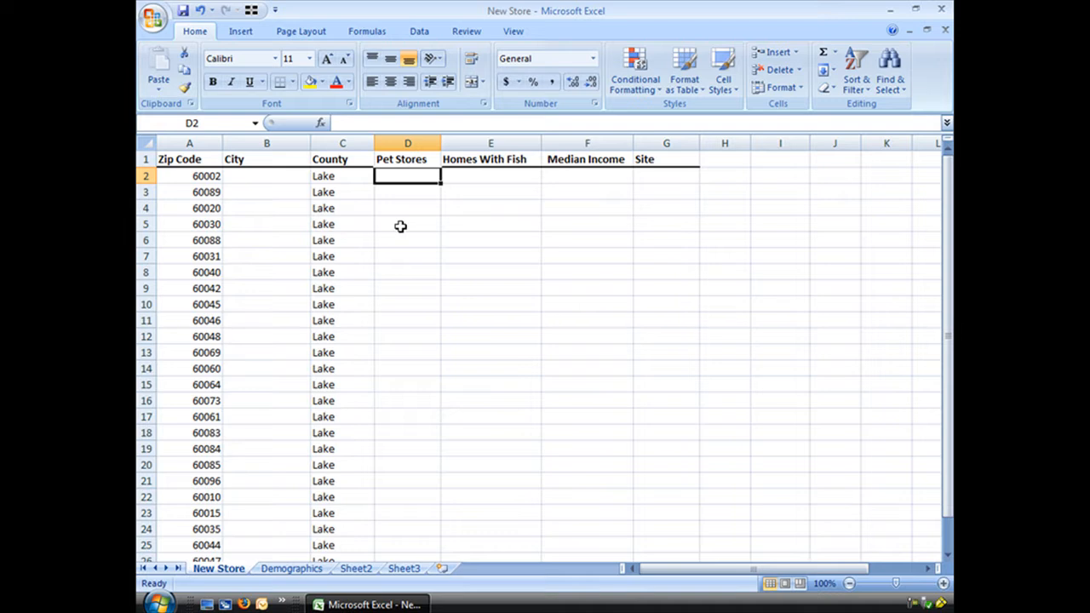
{"action": "mouse_move", "coordinate": [291, 575]}
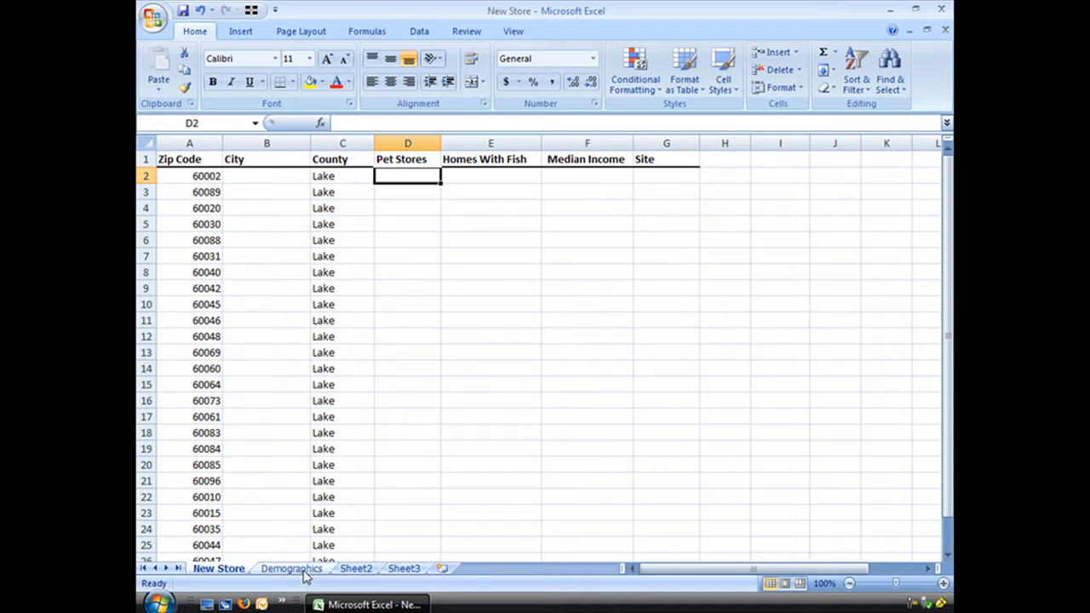
Review the Demographics sheet's zip code 60002, Antioch's county and pet store counts.
{"action": "left_click", "coordinate": [291, 568]}
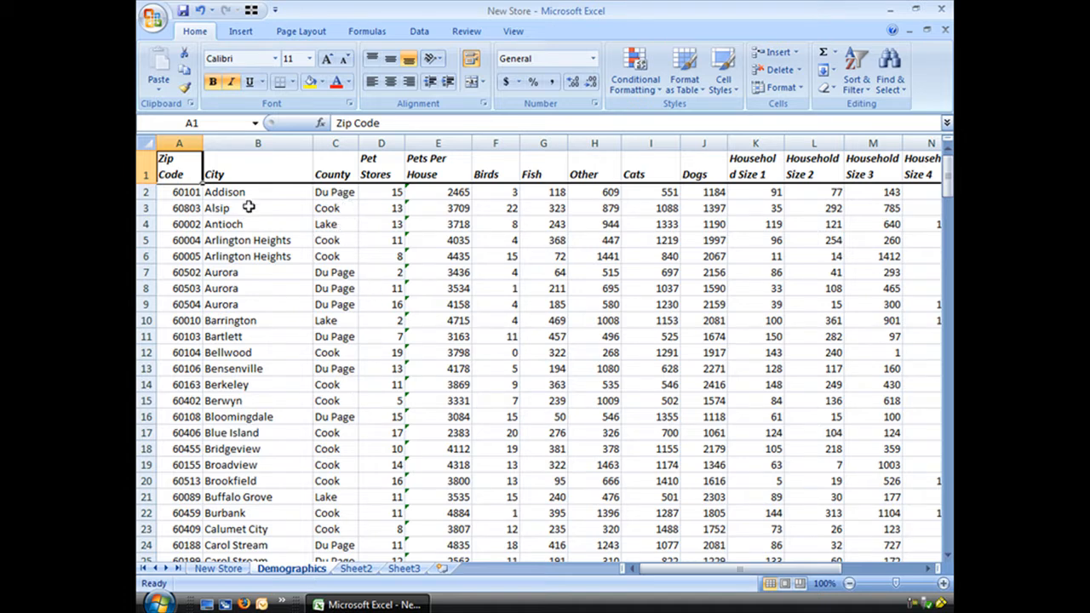
{"action": "mouse_move", "coordinate": [236, 385]}
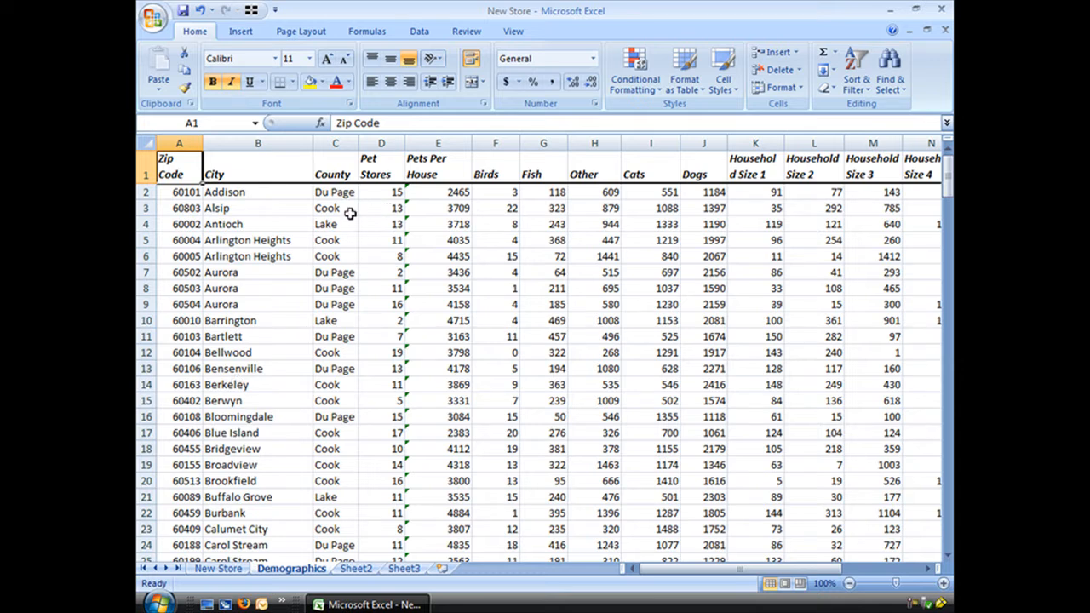
{"action": "mouse_move", "coordinate": [387, 194]}
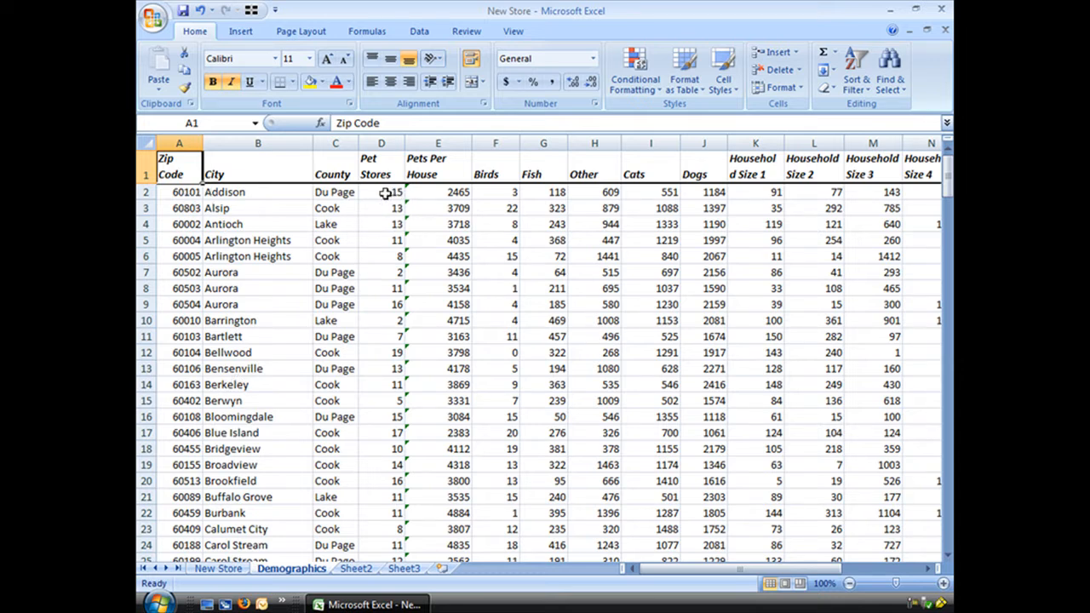
{"action": "left_click", "coordinate": [382, 191]}
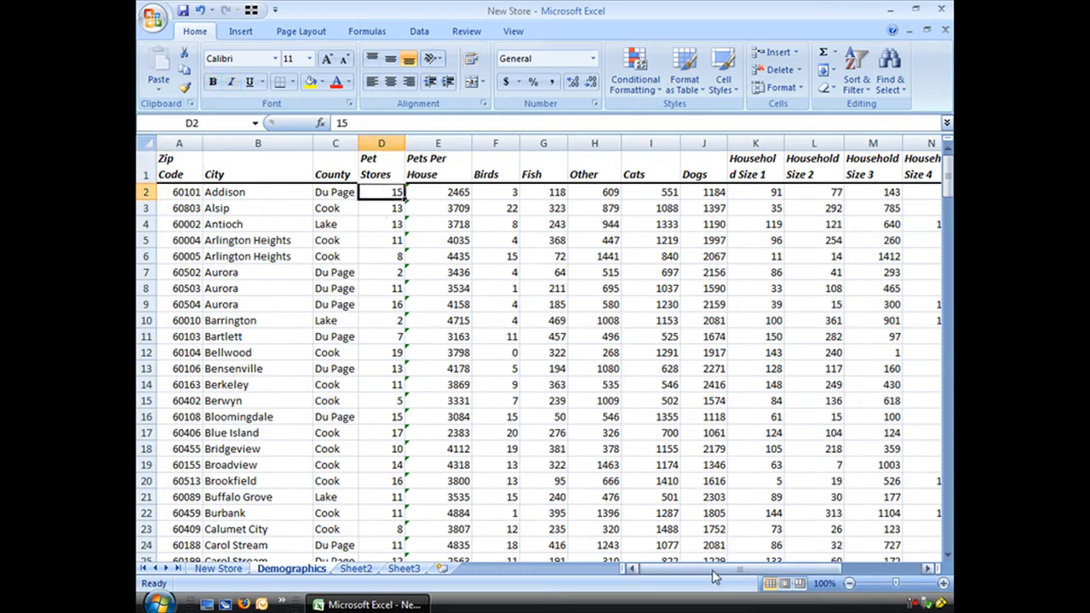
{"action": "mouse_move", "coordinate": [538, 191]}
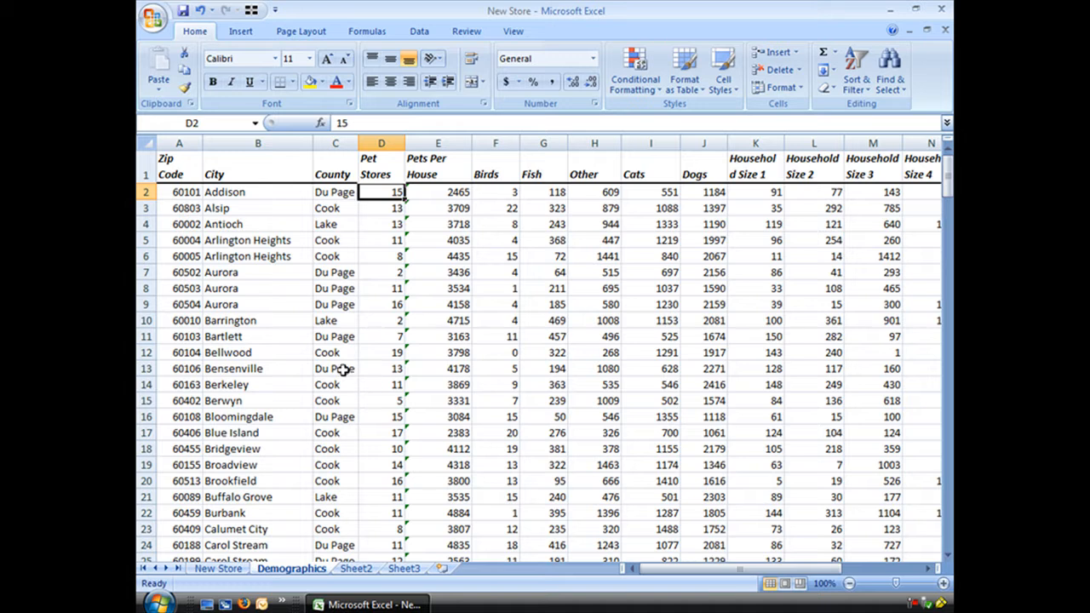
{"action": "mouse_move", "coordinate": [334, 228]}
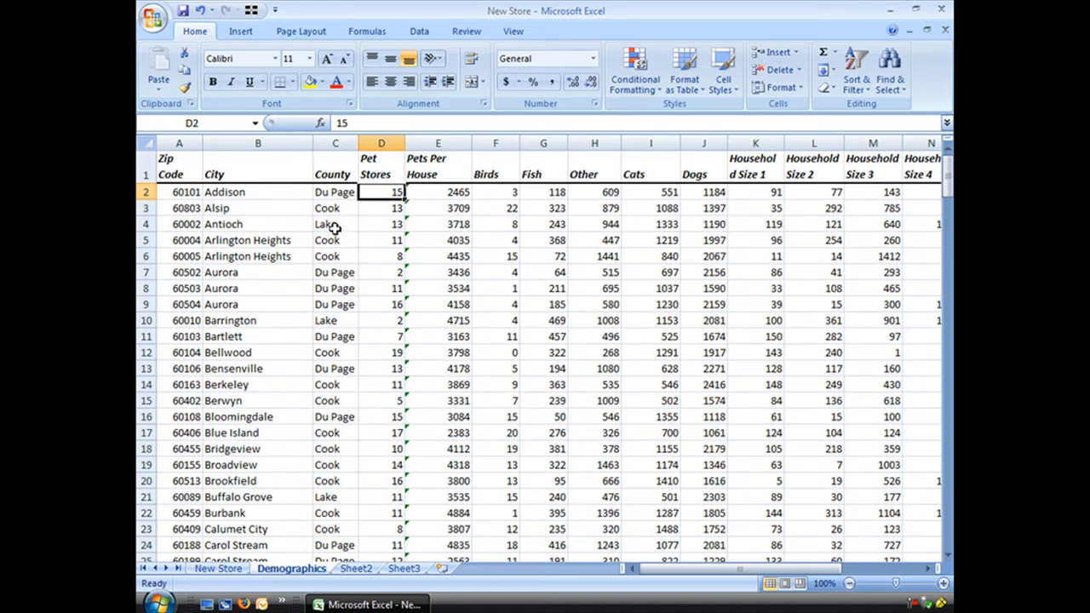
{"action": "left_click", "coordinate": [333, 225]}
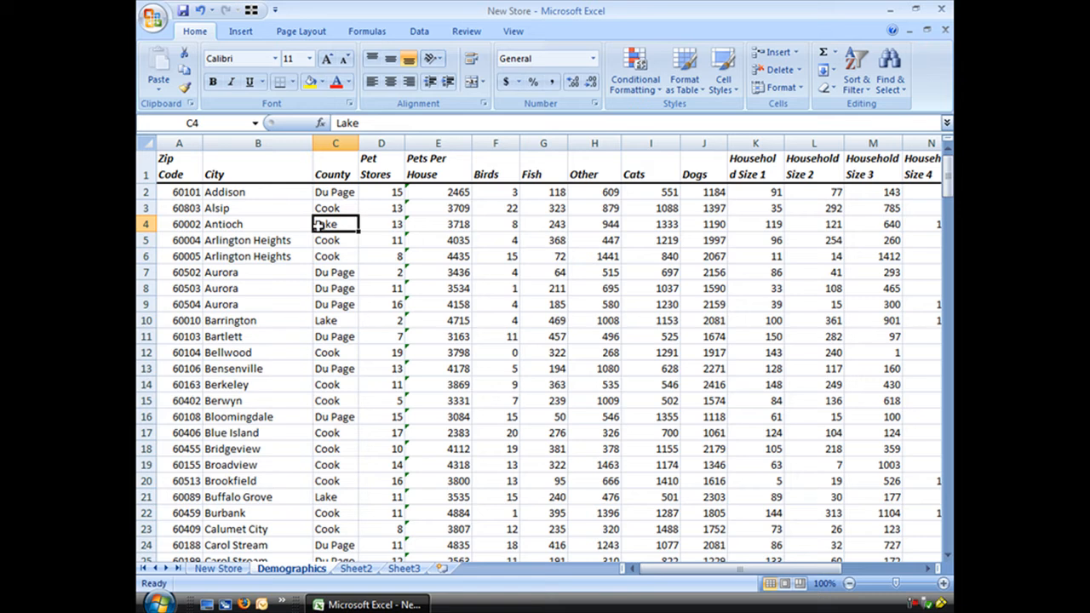
{"action": "left_click", "coordinate": [381, 223]}
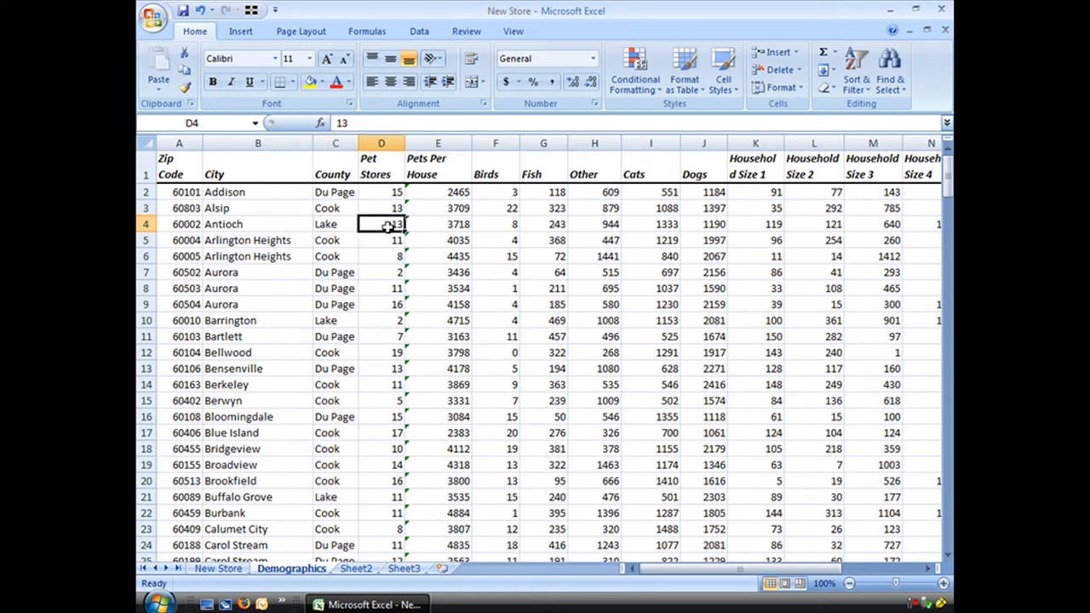
{"action": "left_click", "coordinate": [179, 223]}
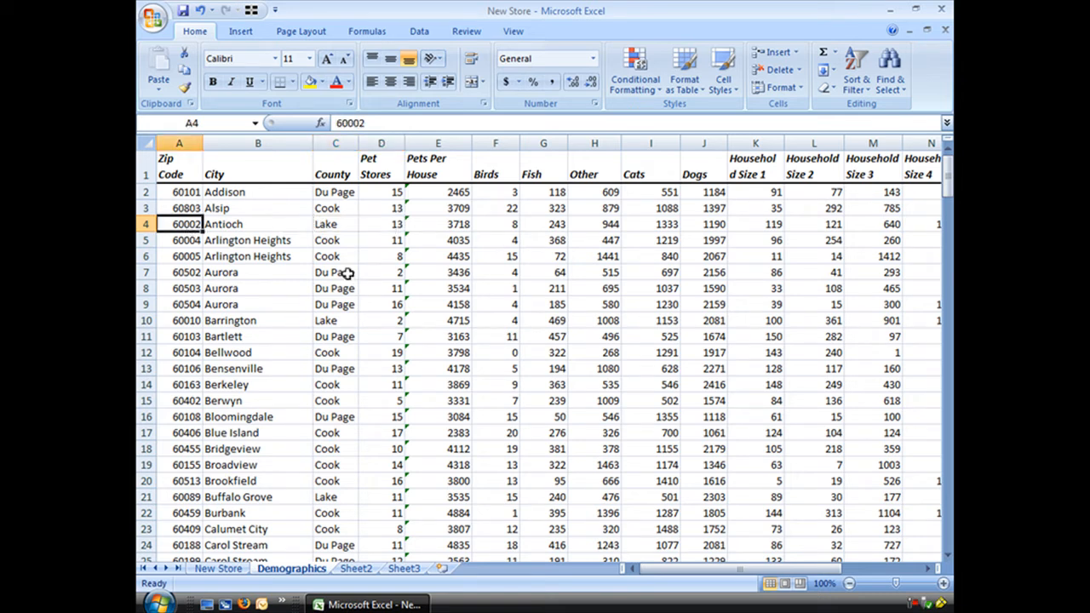
{"action": "left_click", "coordinate": [381, 321]}
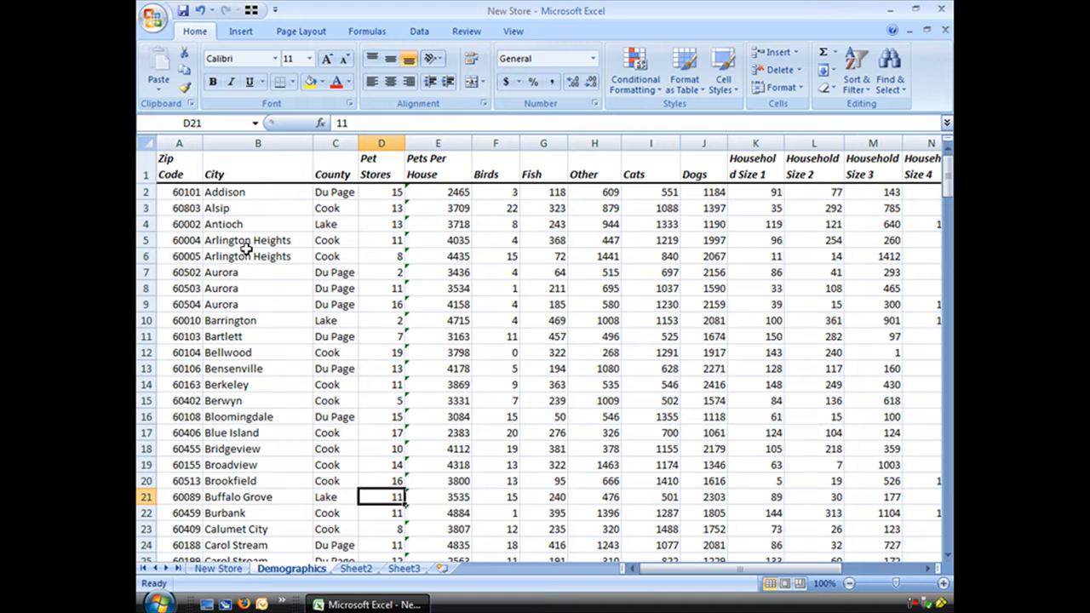
{"action": "mouse_move", "coordinate": [357, 272]}
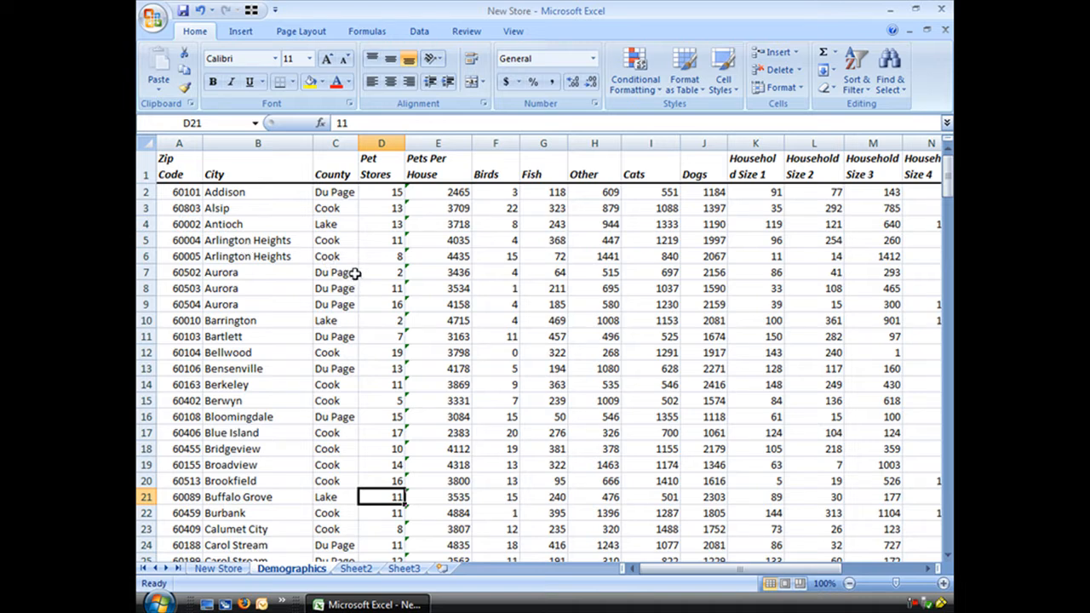
{"action": "mouse_move", "coordinate": [329, 279]}
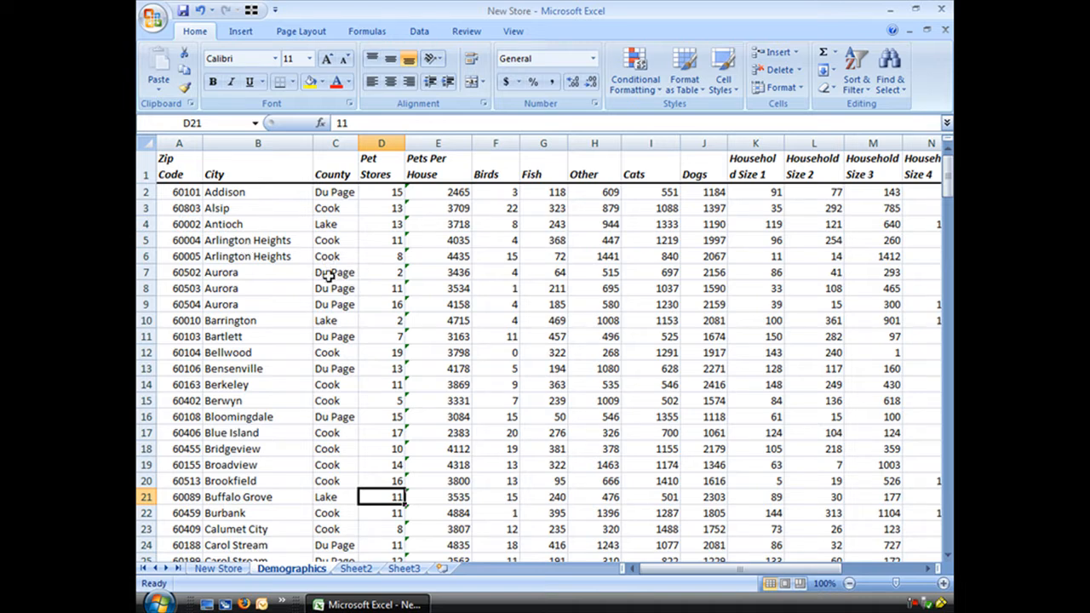
{"action": "left_click", "coordinate": [179, 225]}
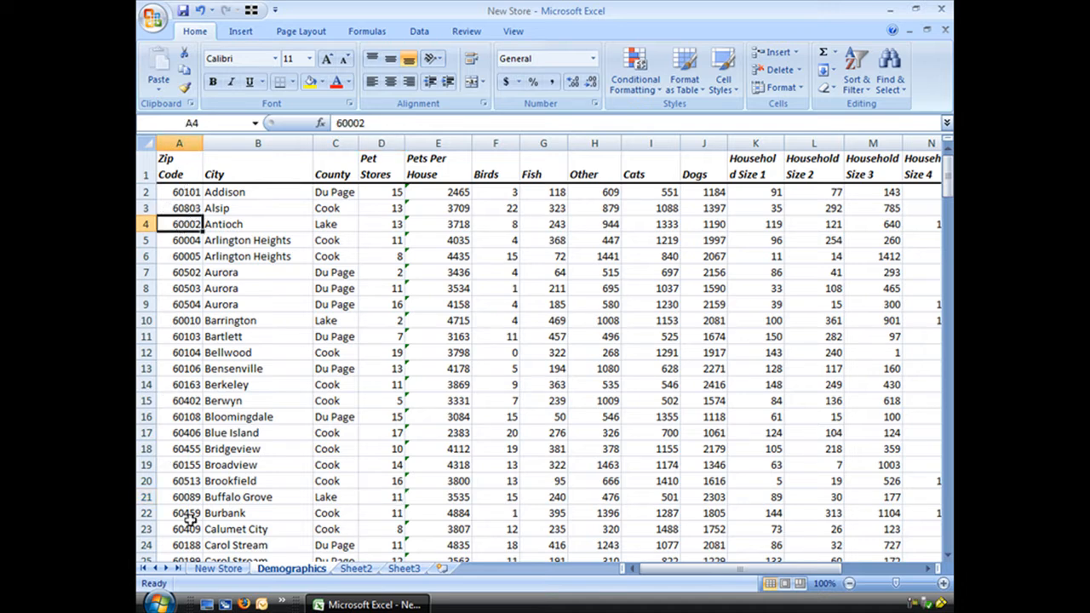
{"action": "mouse_move", "coordinate": [224, 225]}
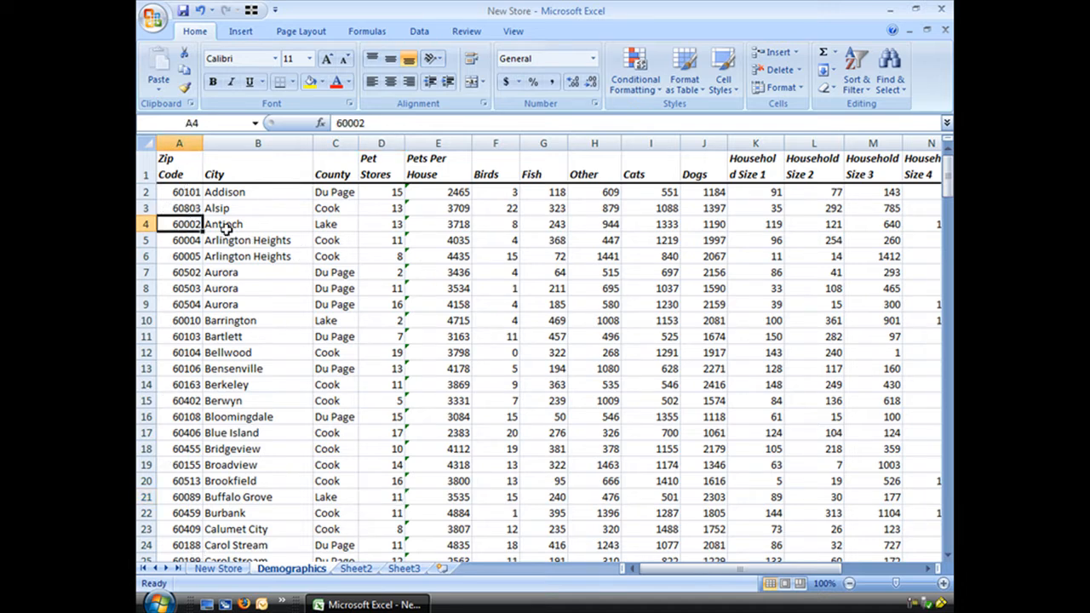
{"action": "mouse_move", "coordinate": [488, 228]}
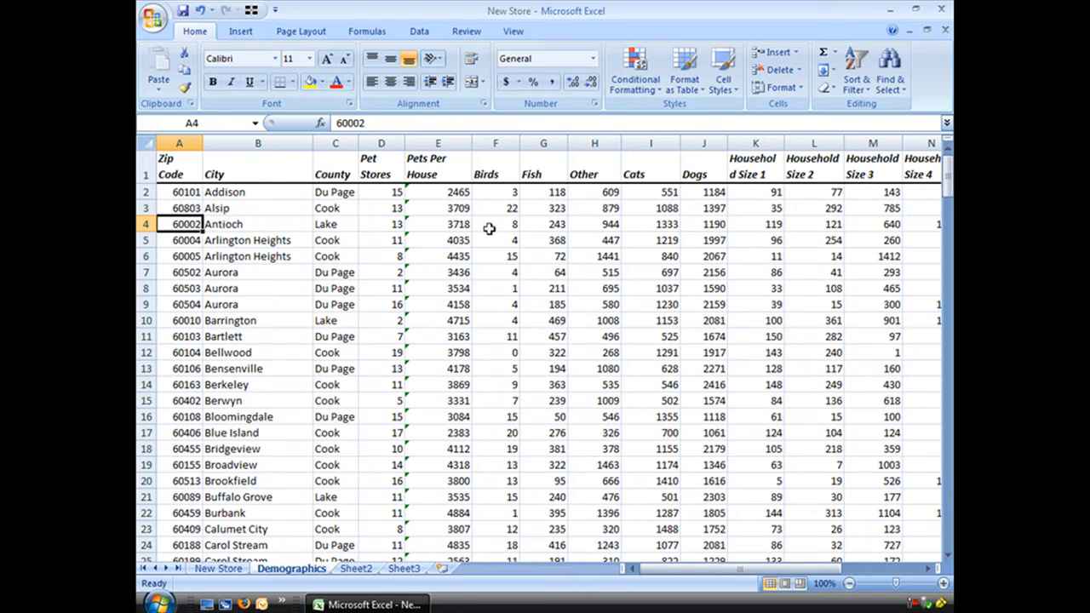
{"action": "mouse_move", "coordinate": [747, 252]}
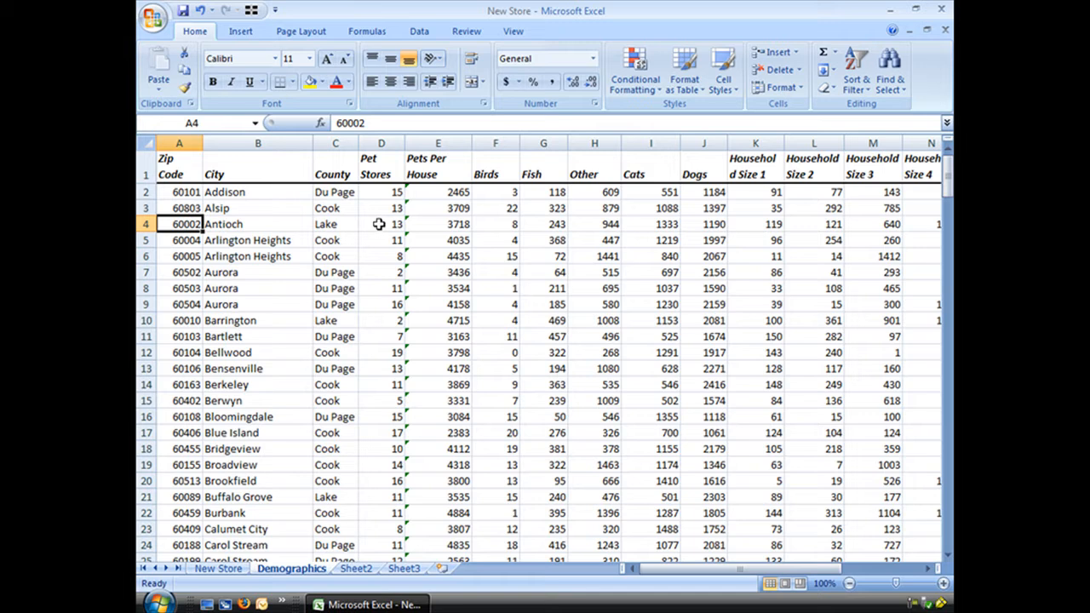
{"action": "mouse_move", "coordinate": [372, 492]}
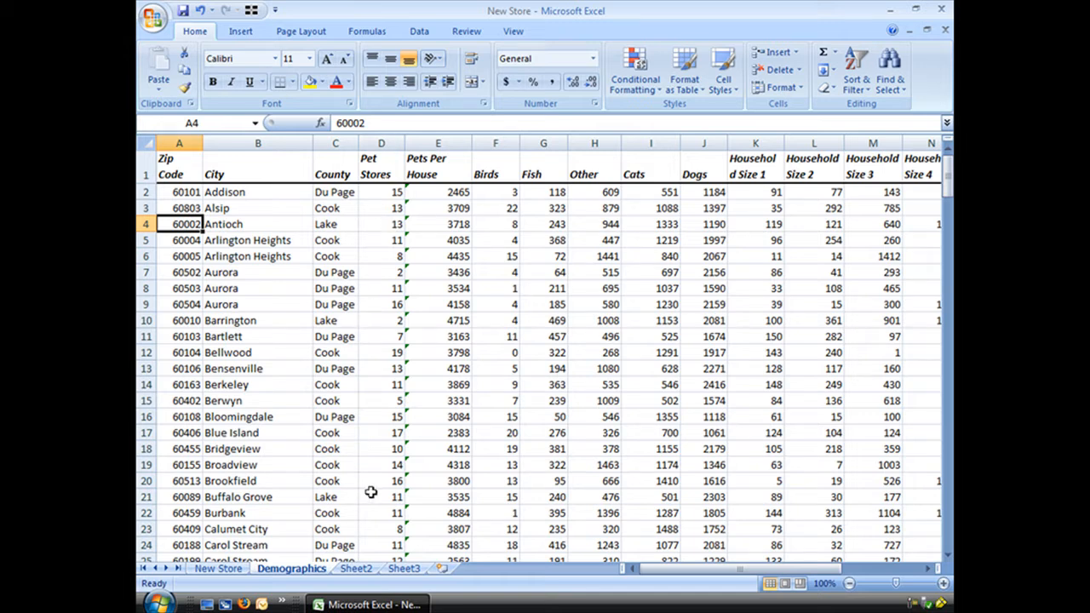
Return to the New Store sheet and show the Lookup & Reference function list.
{"action": "left_click", "coordinate": [218, 569]}
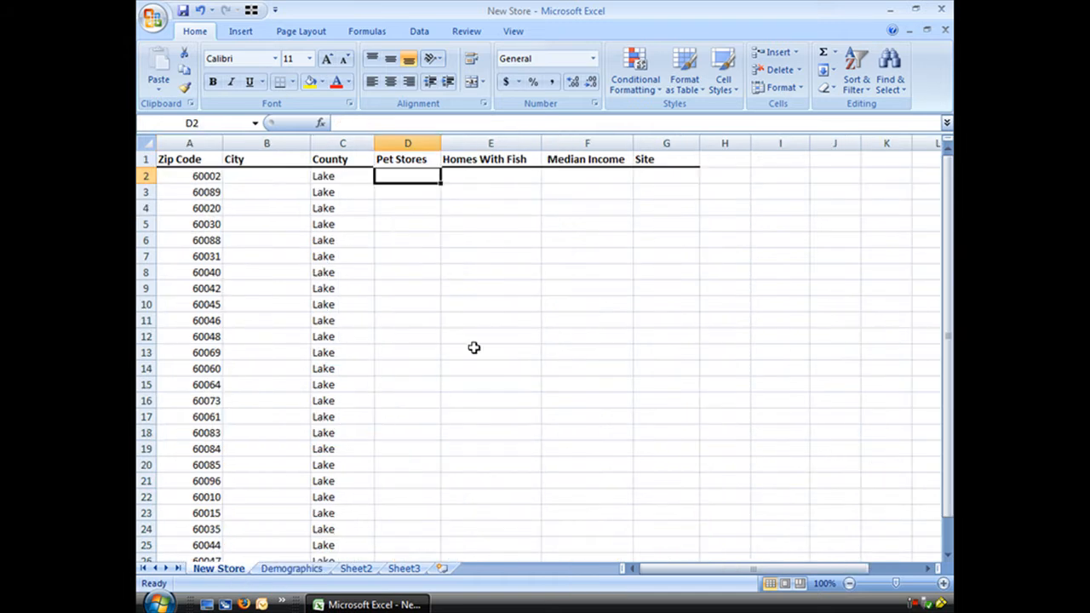
{"action": "mouse_move", "coordinate": [436, 225]}
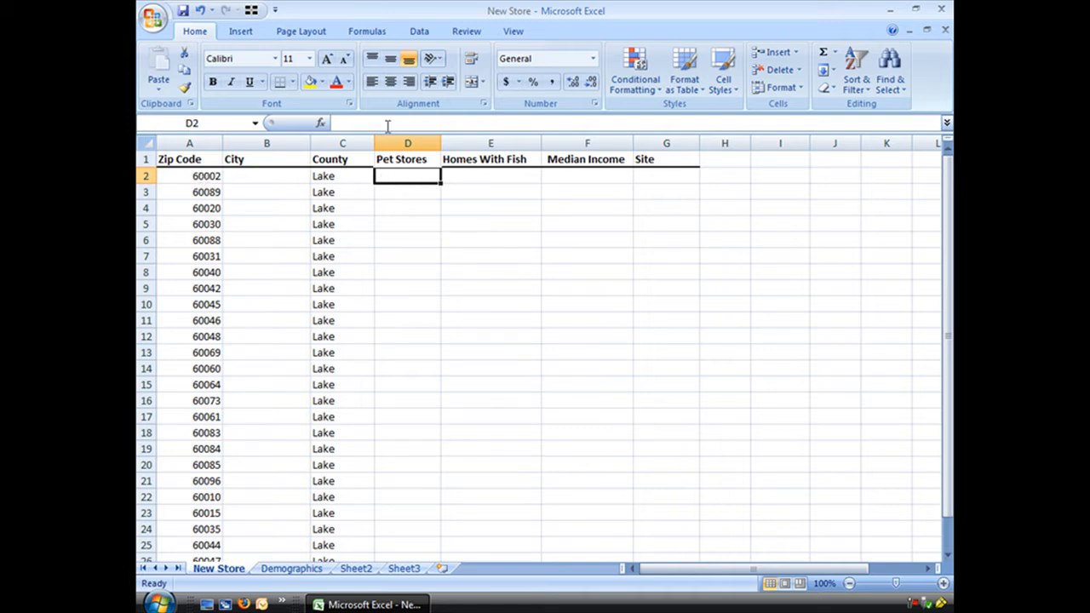
{"action": "left_click", "coordinate": [367, 31]}
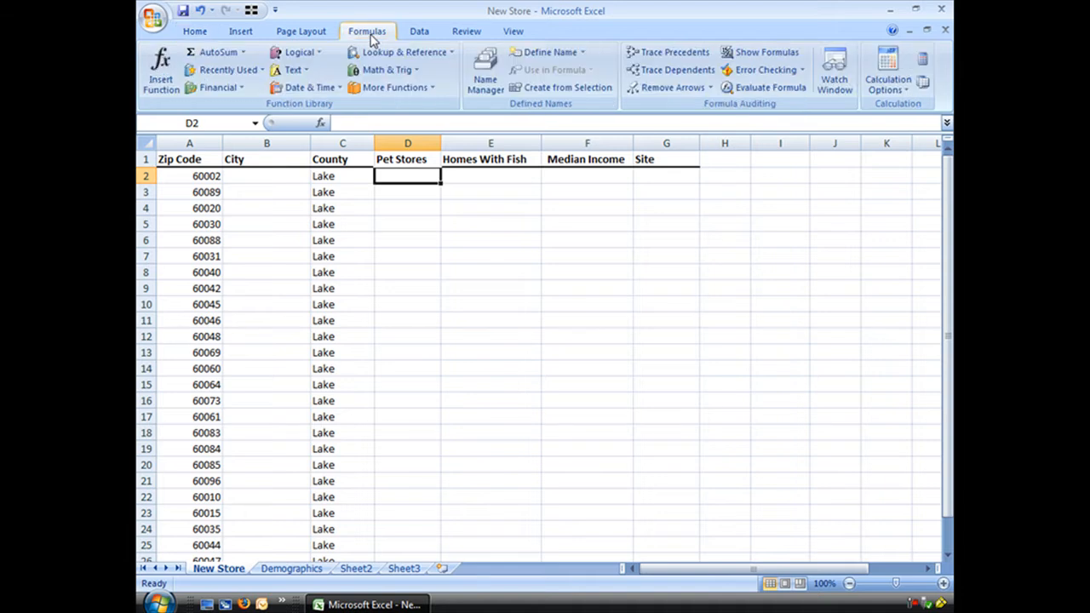
{"action": "mouse_move", "coordinate": [391, 87]}
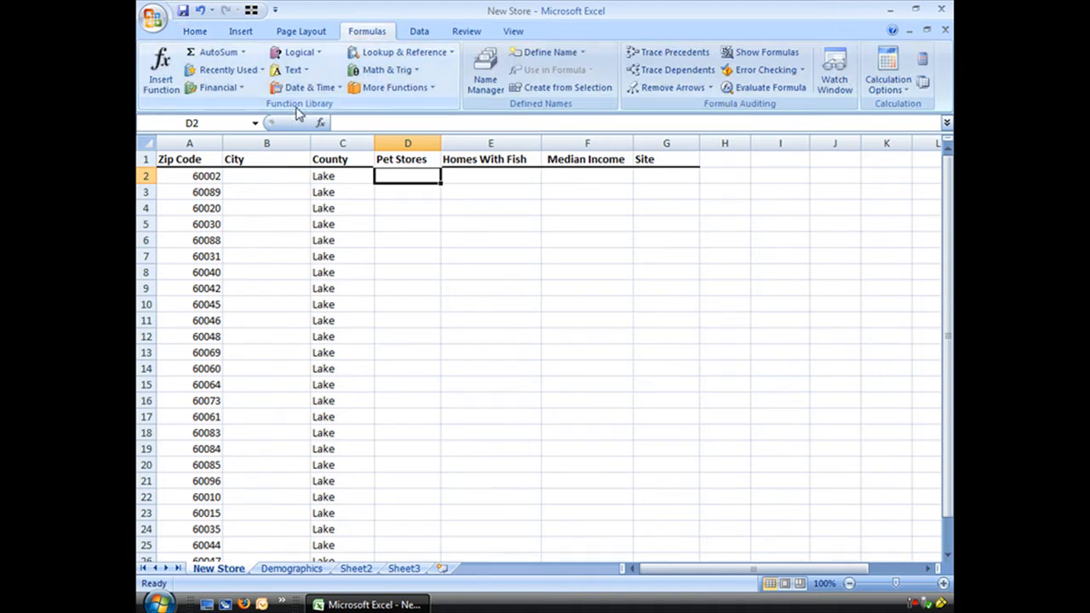
{"action": "mouse_move", "coordinate": [250, 92]}
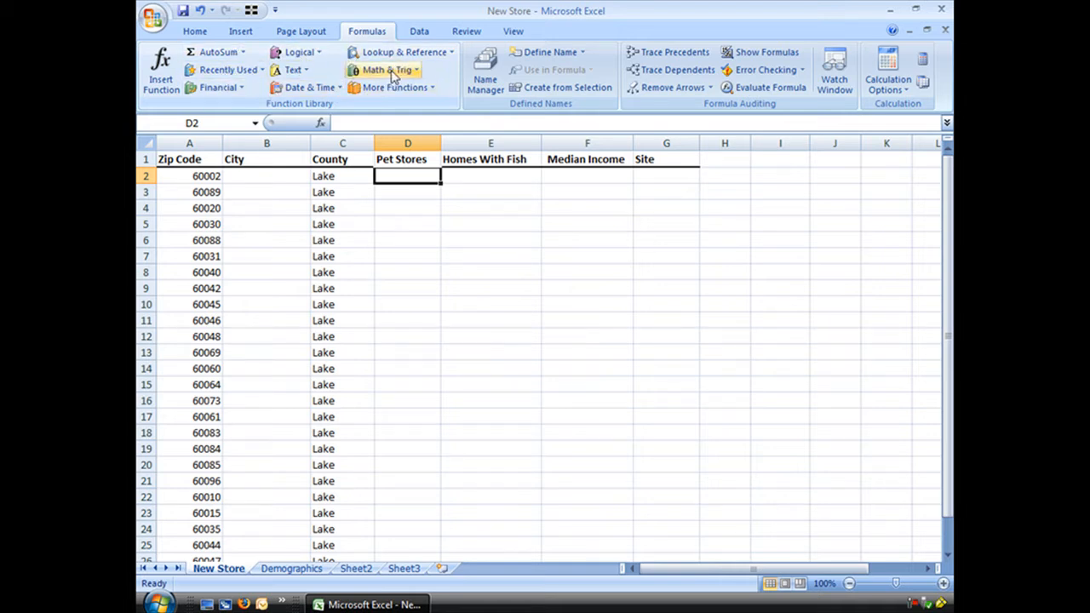
{"action": "mouse_move", "coordinate": [398, 51]}
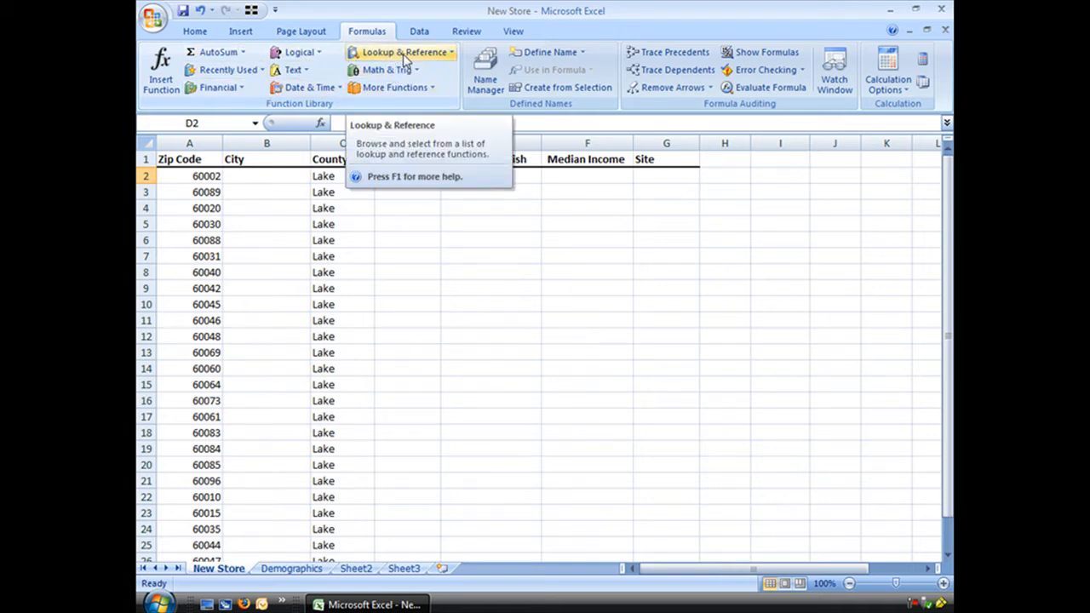
{"action": "left_click", "coordinate": [400, 51]}
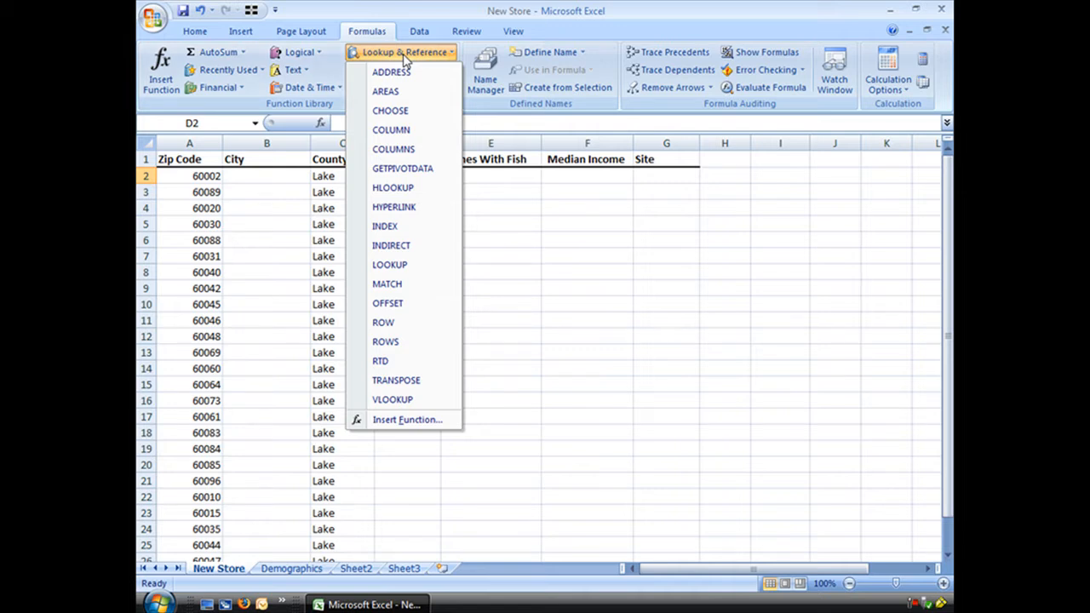
Begin a VLOOKUP in D2 with zip code A2 as the lookup value.
{"action": "left_click", "coordinate": [392, 399]}
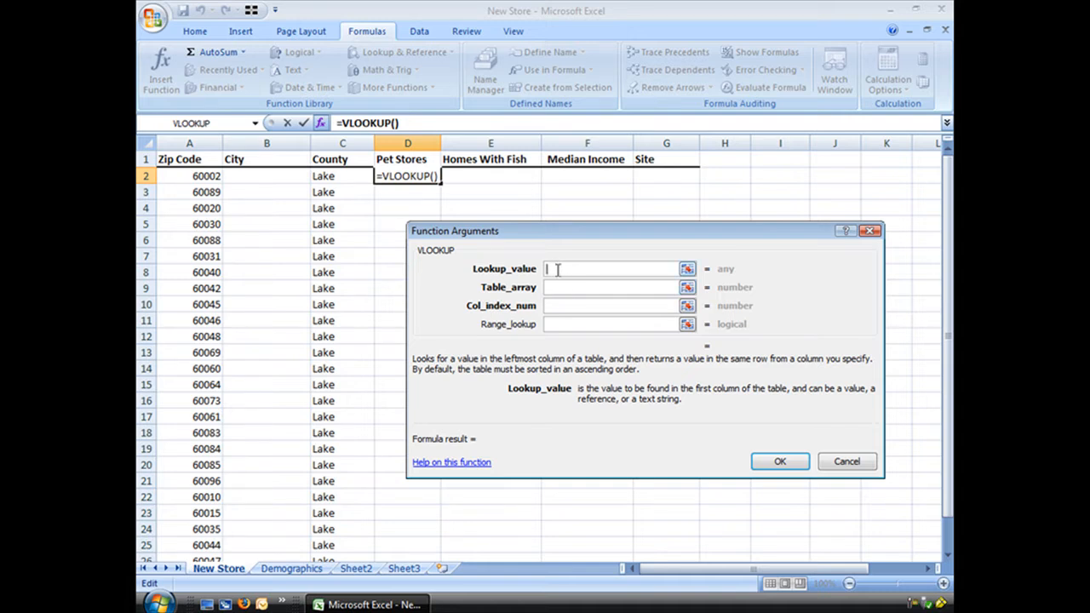
{"action": "left_click", "coordinate": [189, 176]}
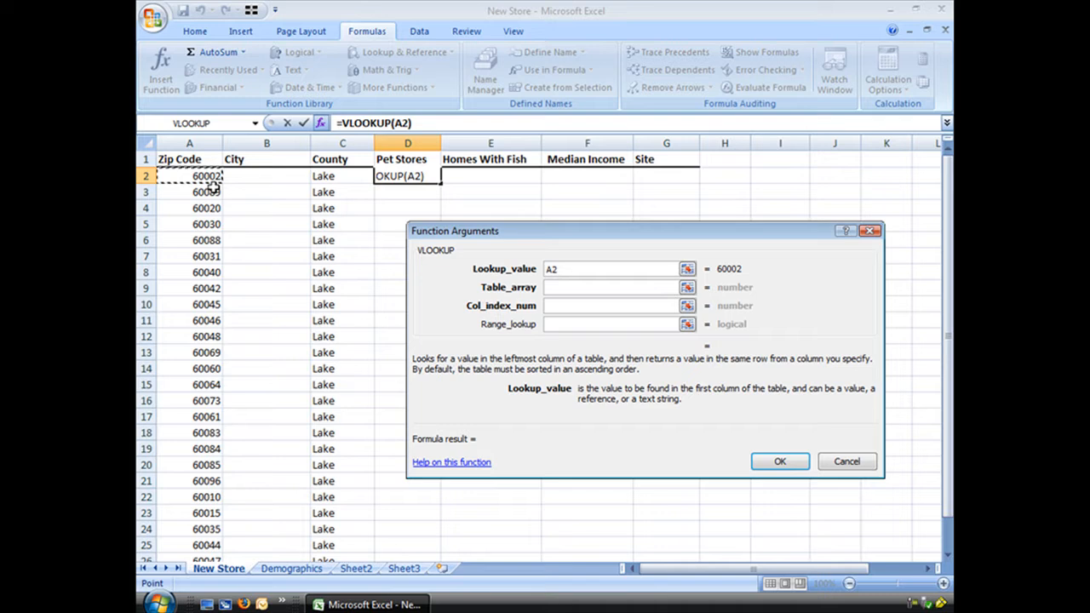
{"action": "left_click", "coordinate": [613, 269]}
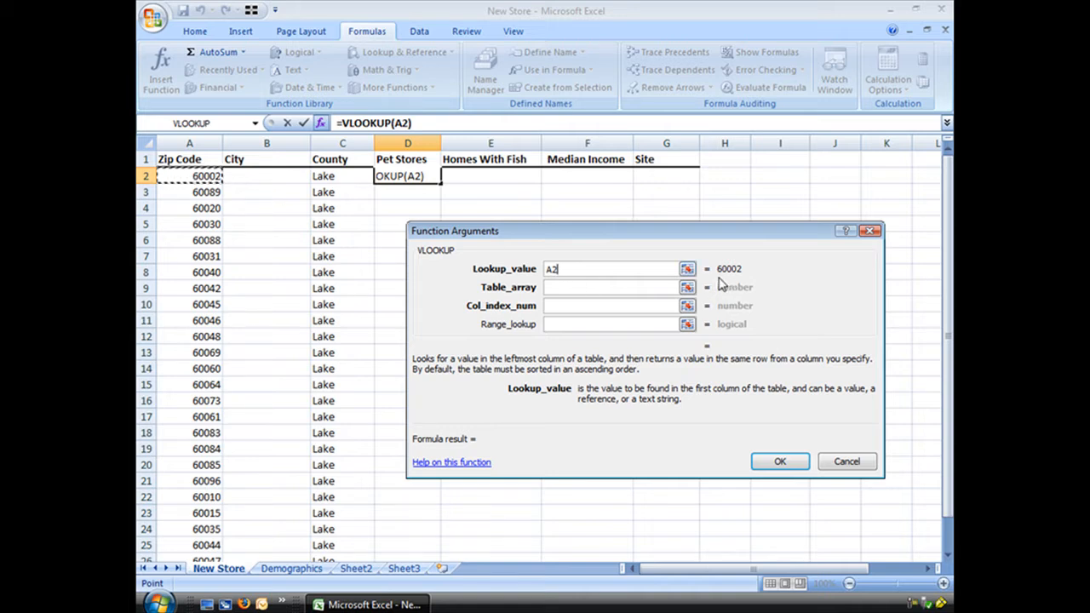
{"action": "left_click", "coordinate": [605, 286]}
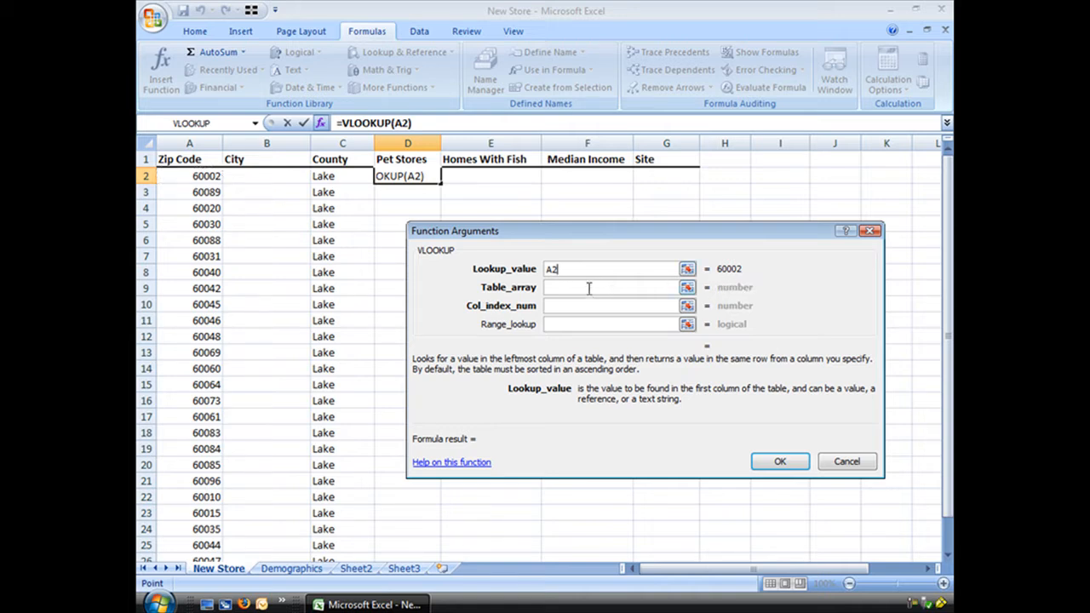
{"action": "left_click", "coordinate": [610, 286]}
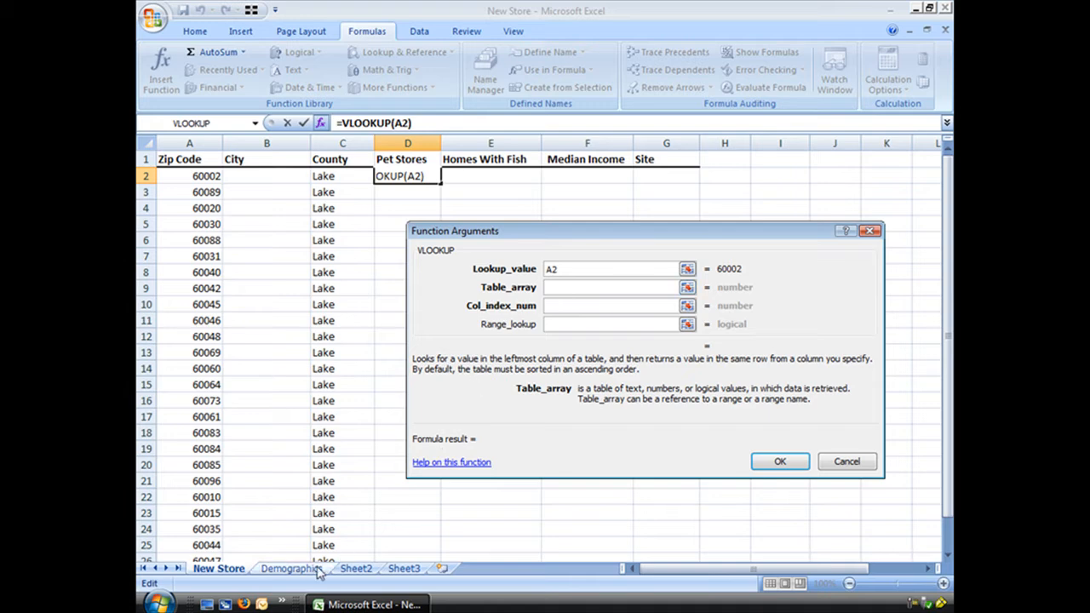
Set the table array to Demographics!A1:R231 and move to the column index.
{"action": "left_click", "coordinate": [291, 569]}
{"action": "type", "text": "Demographics!A1:R231"}
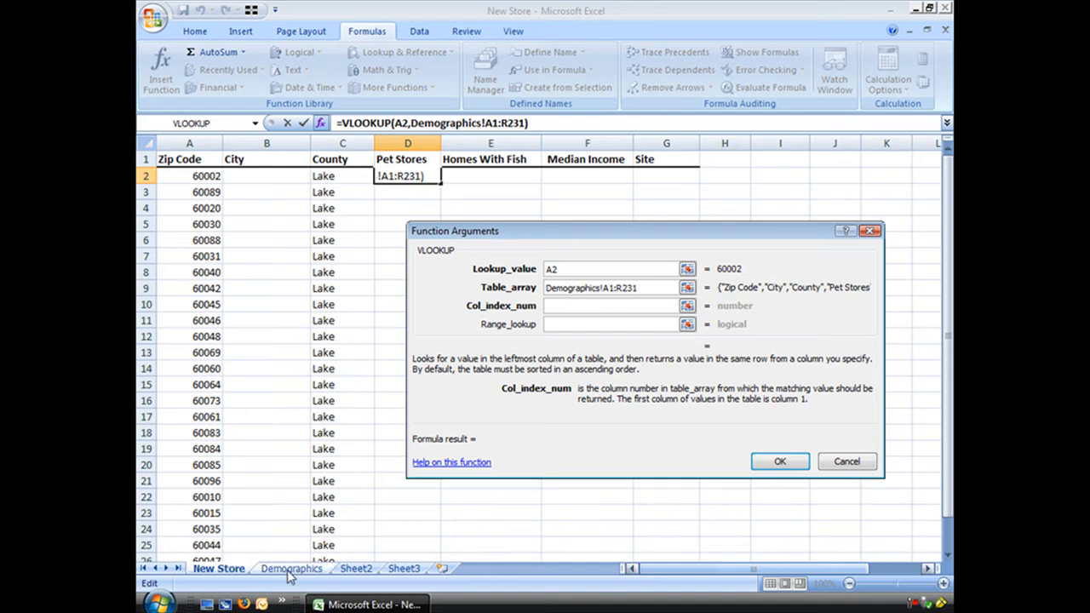
{"action": "left_click", "coordinate": [289, 569]}
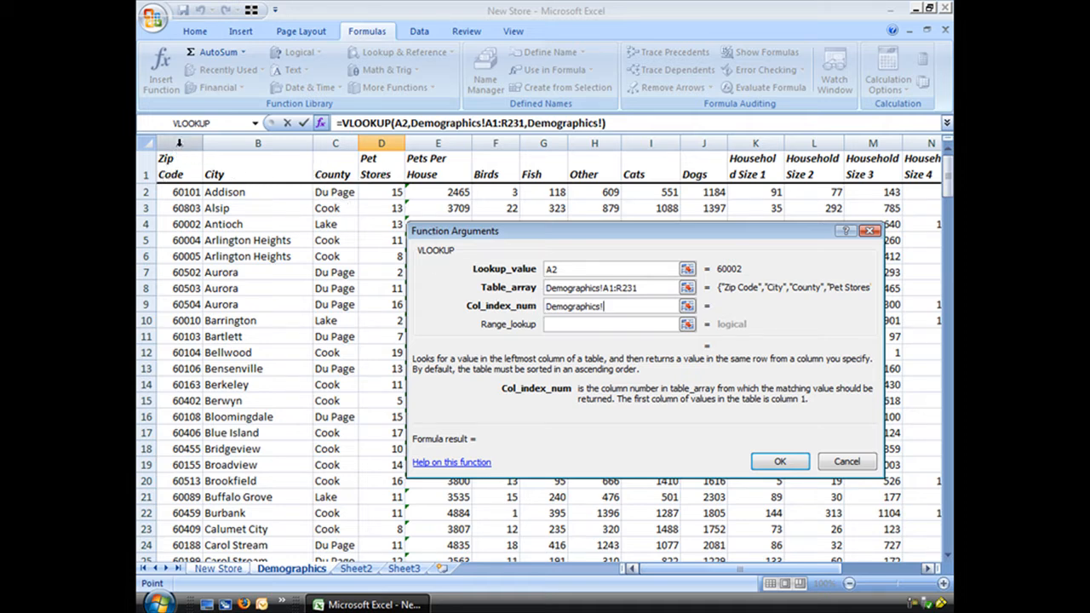
{"action": "mouse_move", "coordinate": [361, 152]}
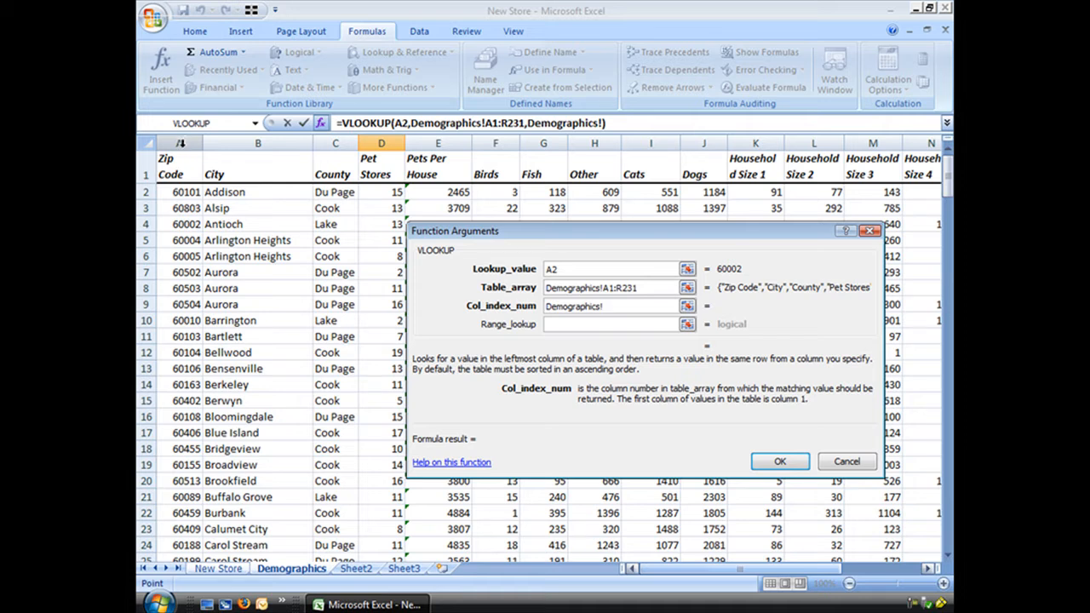
{"action": "mouse_move", "coordinate": [431, 369]}
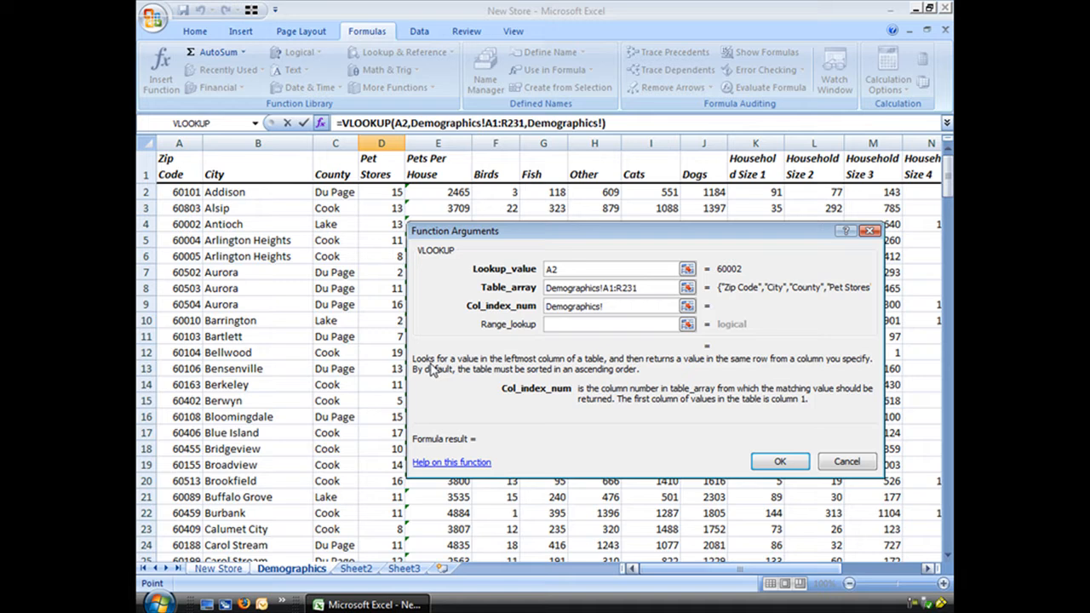
{"action": "mouse_move", "coordinate": [583, 371]}
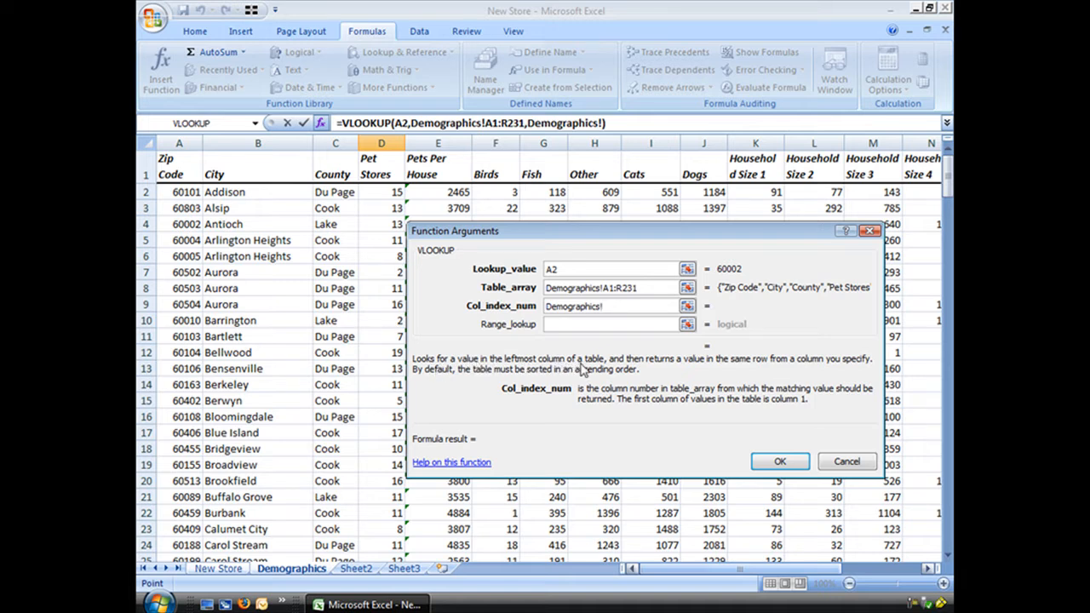
{"action": "left_click", "coordinate": [613, 307]}
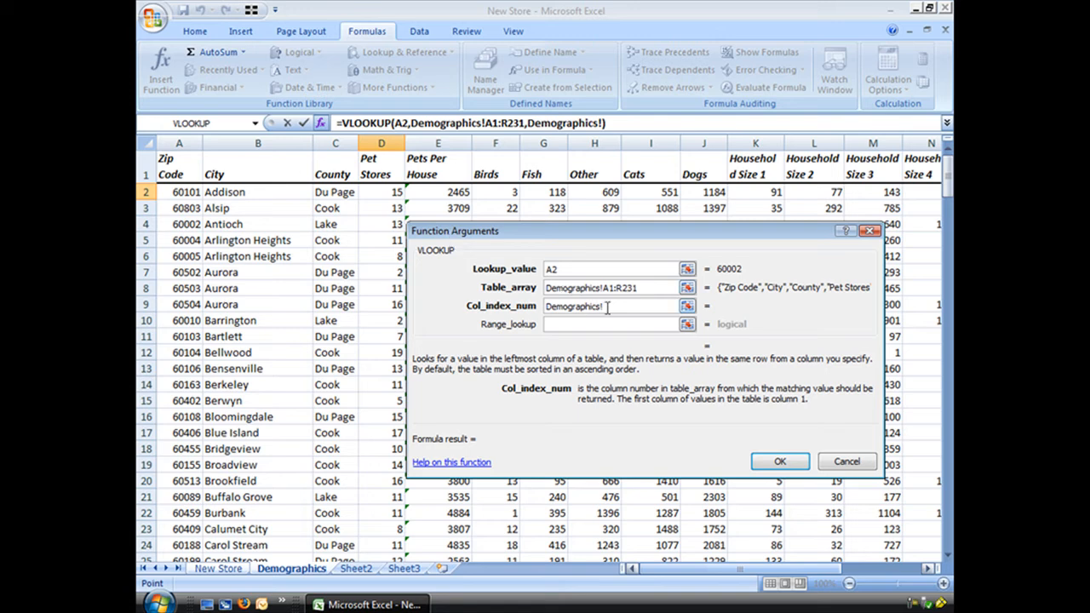
Finish the lookup with column 4 and FALSE exact match, so D2 returns 13.
{"action": "type", "text": "4"}
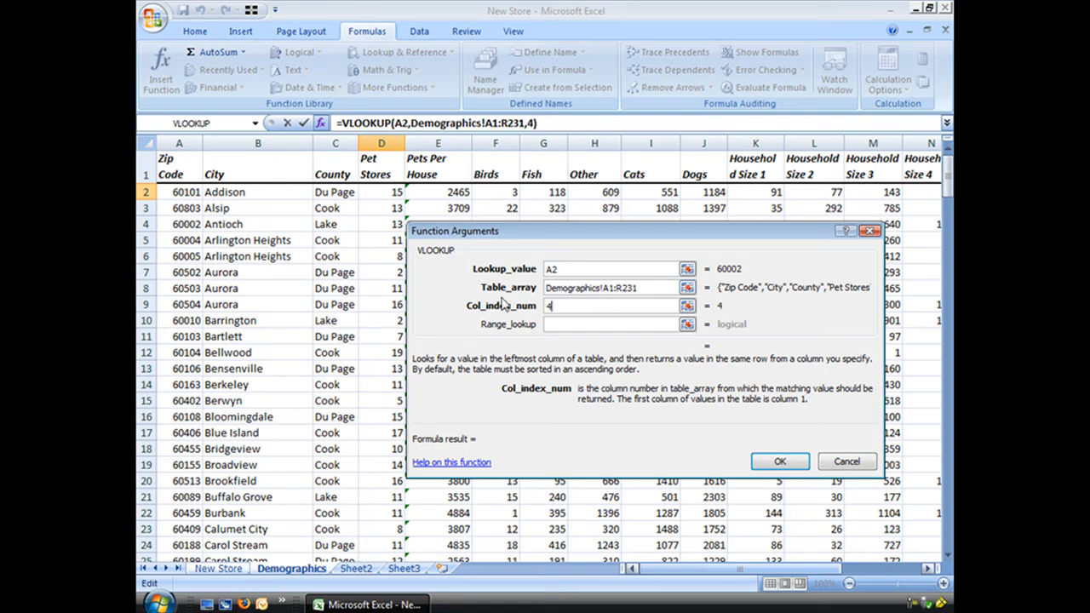
{"action": "left_click", "coordinate": [609, 324]}
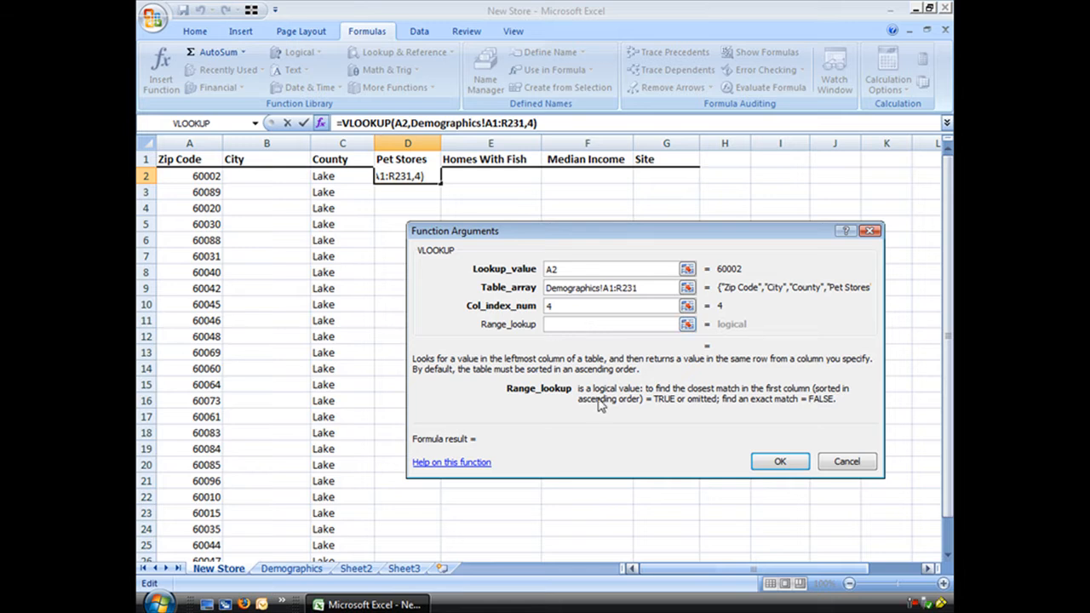
{"action": "mouse_move", "coordinate": [592, 399]}
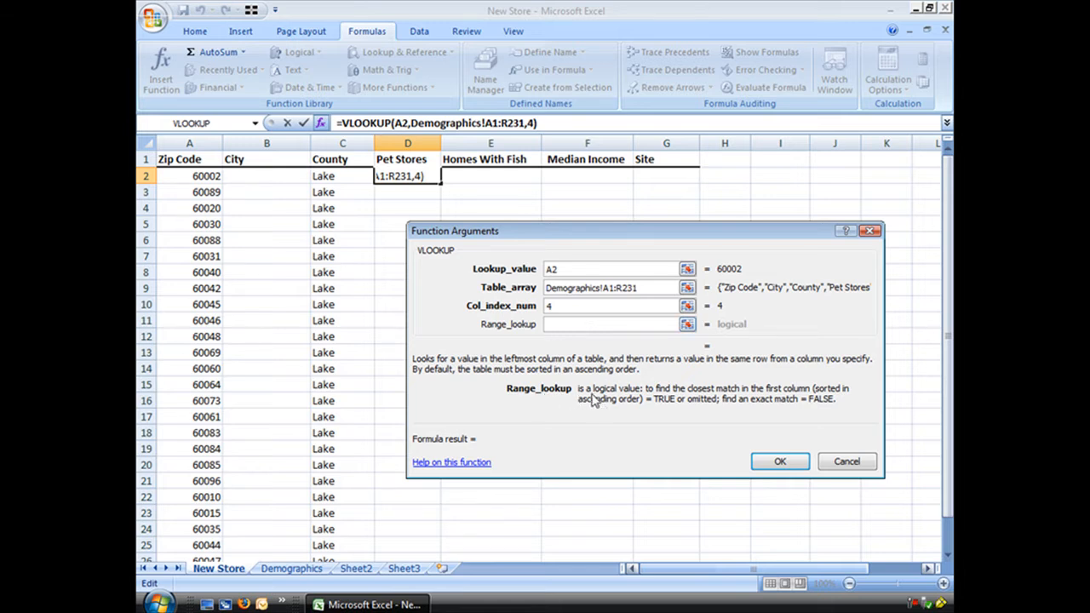
{"action": "mouse_move", "coordinate": [674, 398]}
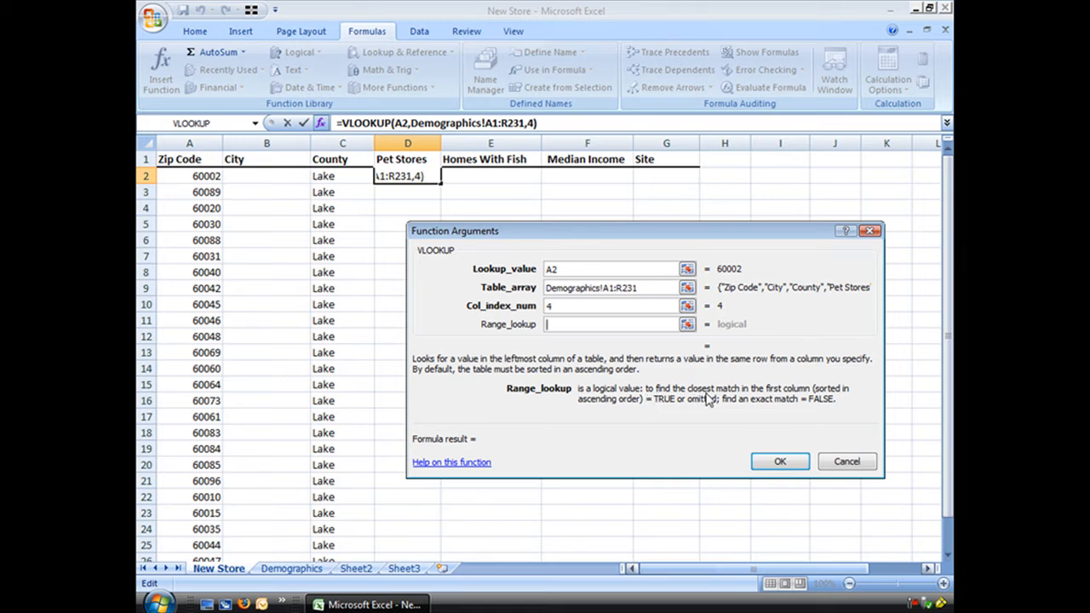
{"action": "mouse_move", "coordinate": [798, 395]}
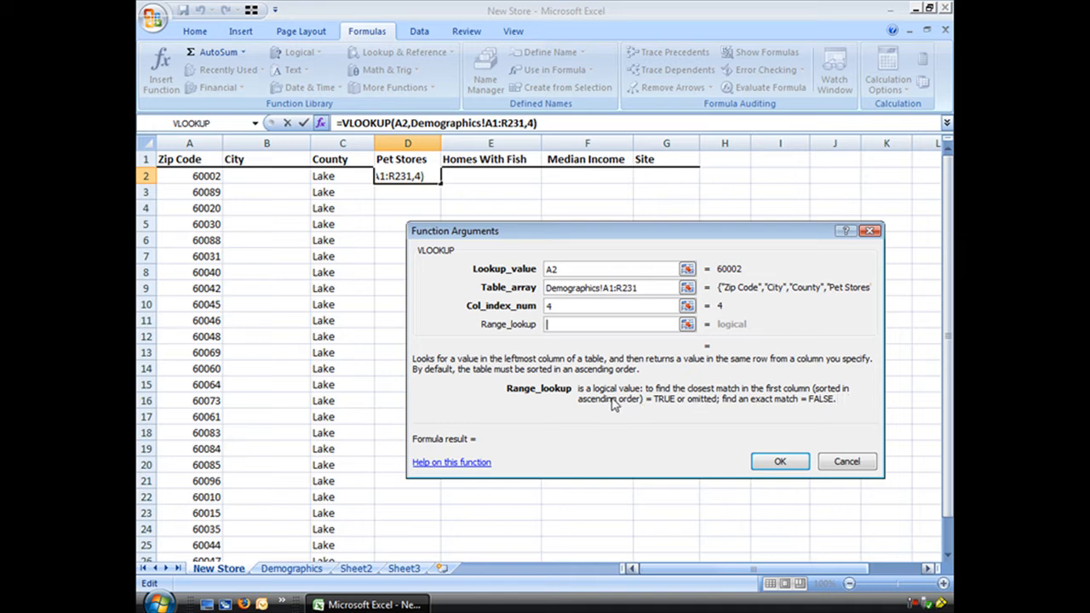
{"action": "mouse_move", "coordinate": [667, 408]}
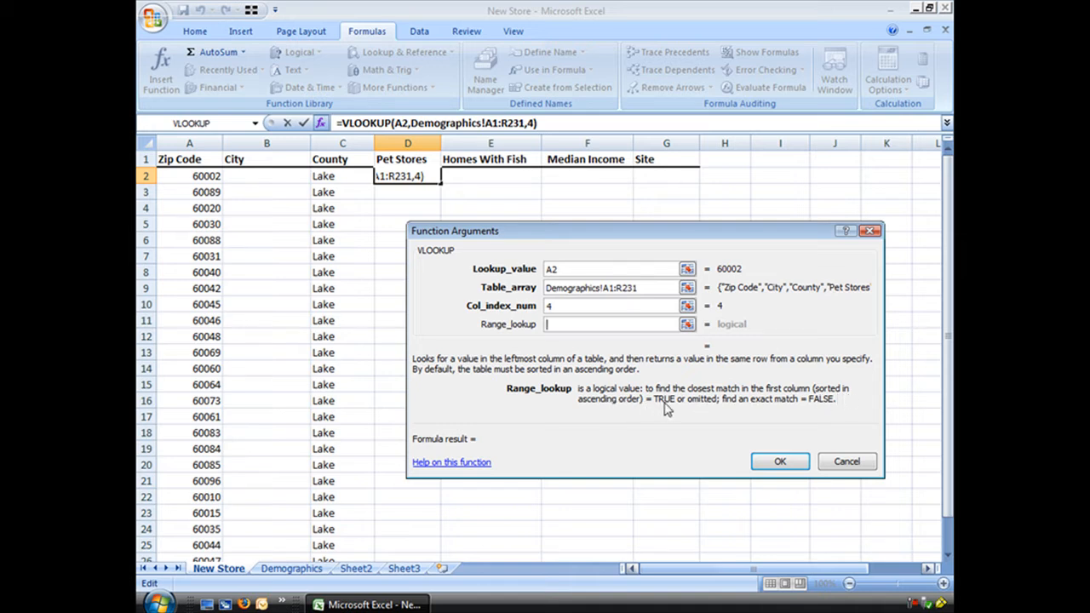
{"action": "mouse_move", "coordinate": [695, 410]}
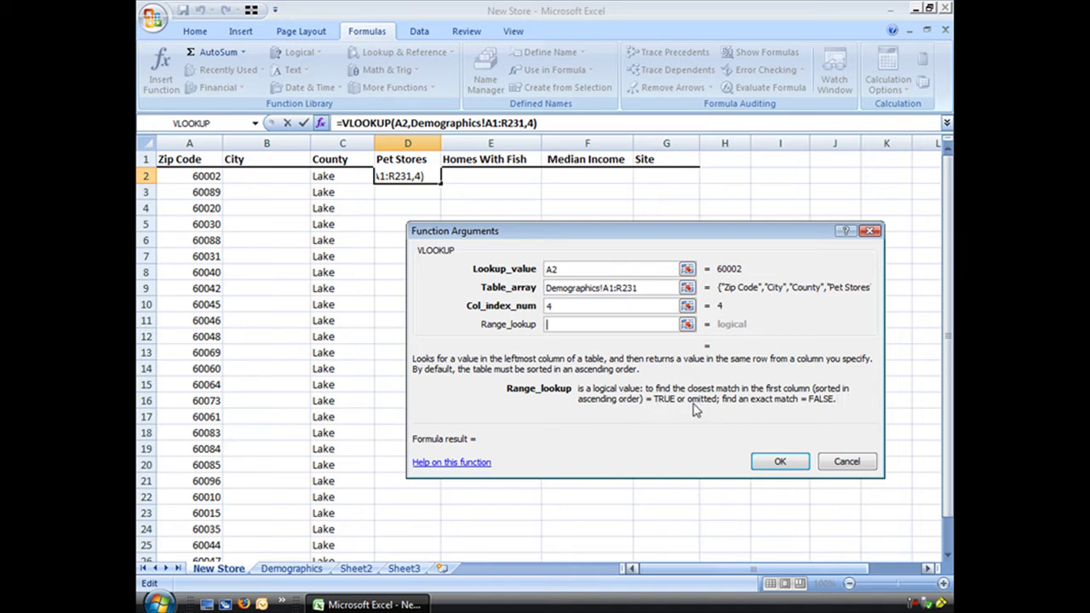
{"action": "left_click", "coordinate": [290, 569]}
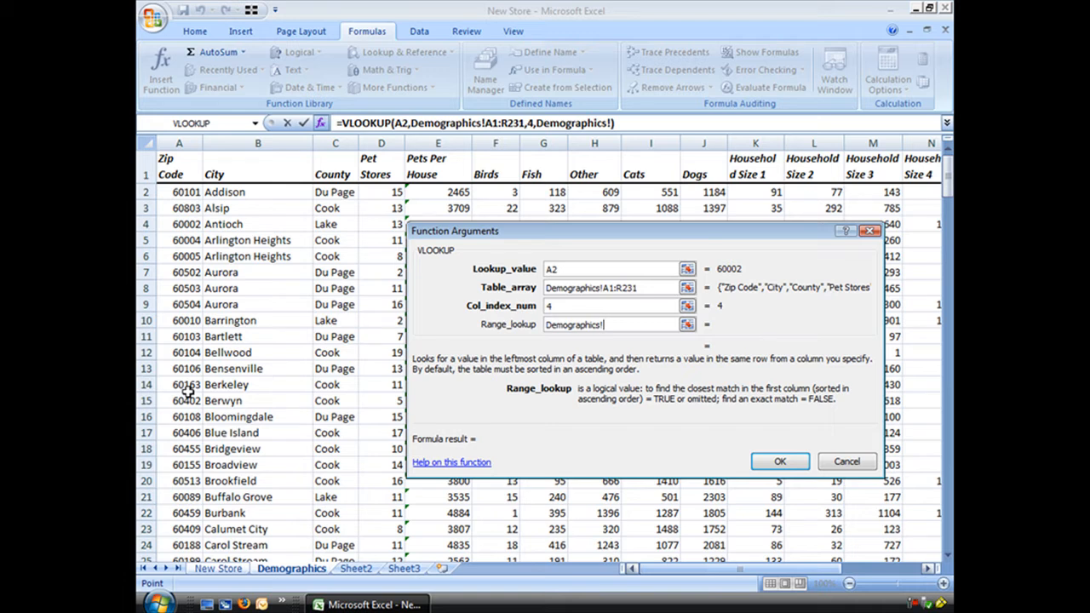
{"action": "mouse_move", "coordinate": [698, 402]}
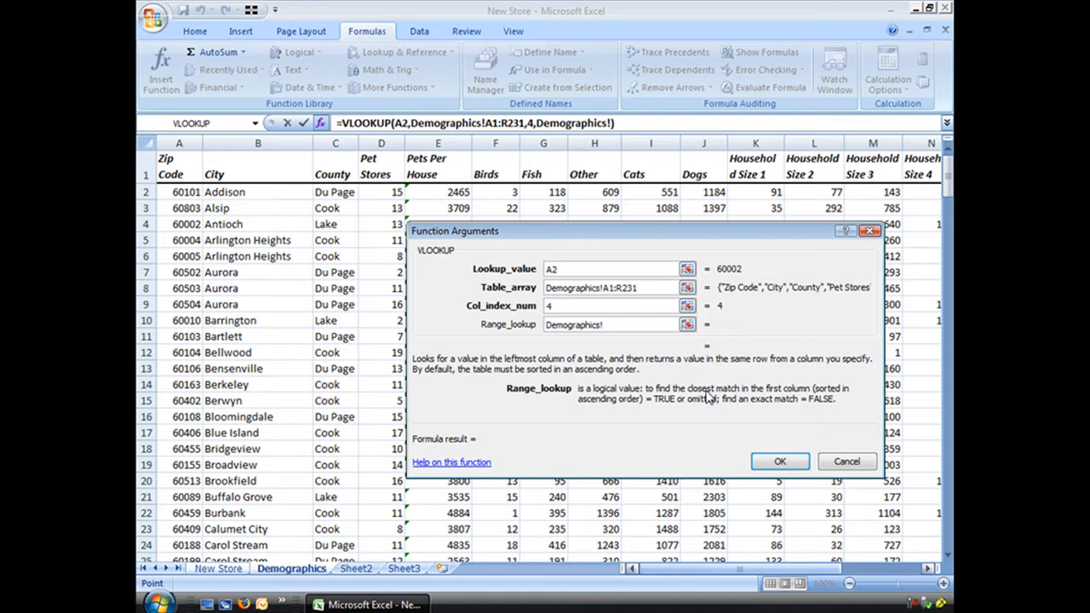
{"action": "mouse_move", "coordinate": [745, 408]}
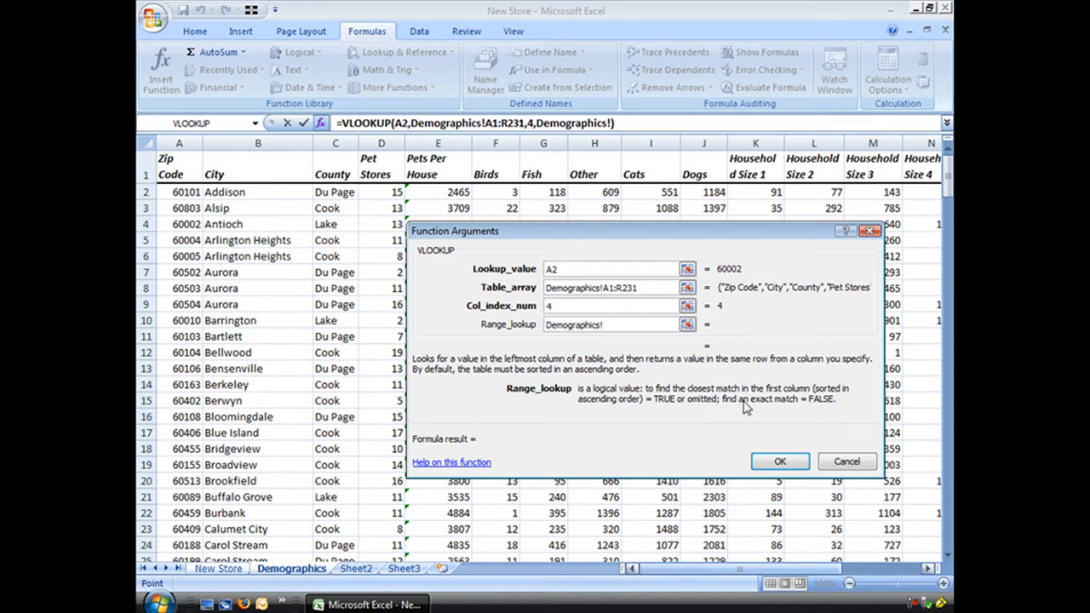
{"action": "mouse_move", "coordinate": [814, 409]}
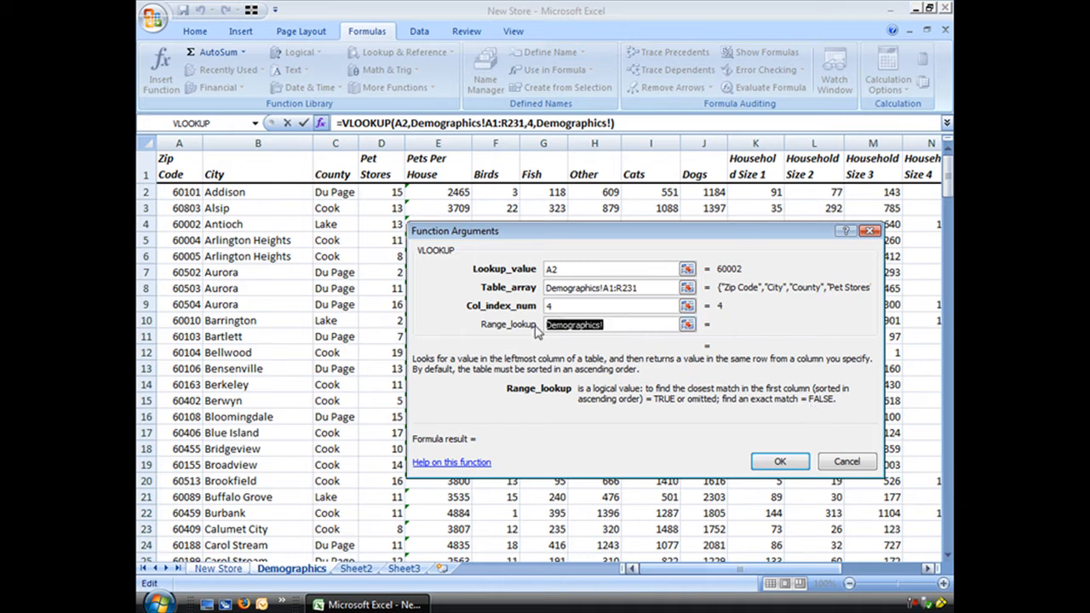
{"action": "type", "text": "false"}
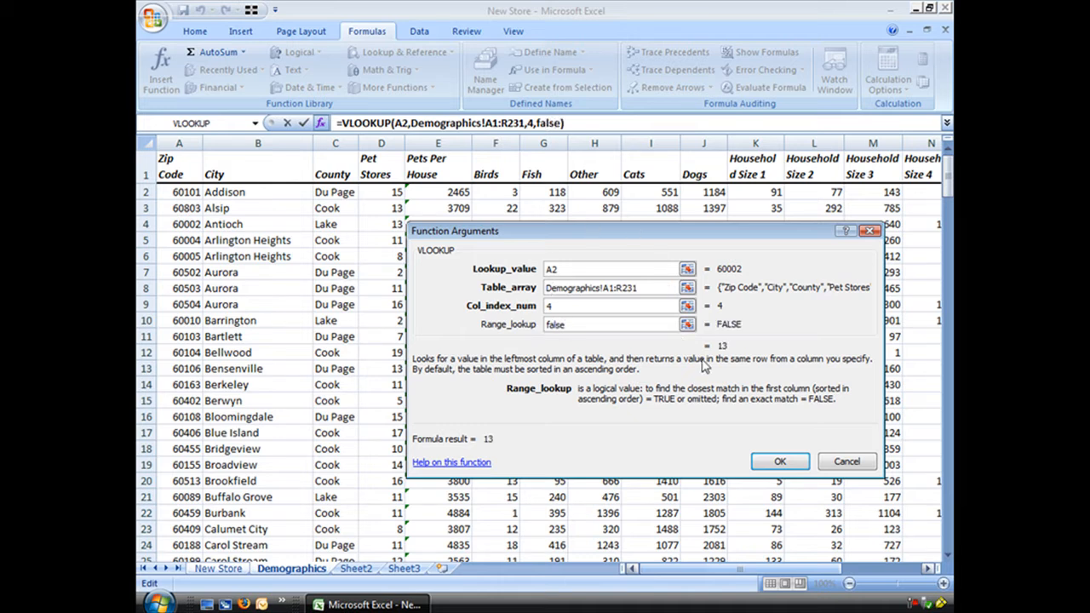
{"action": "left_click", "coordinate": [609, 323]}
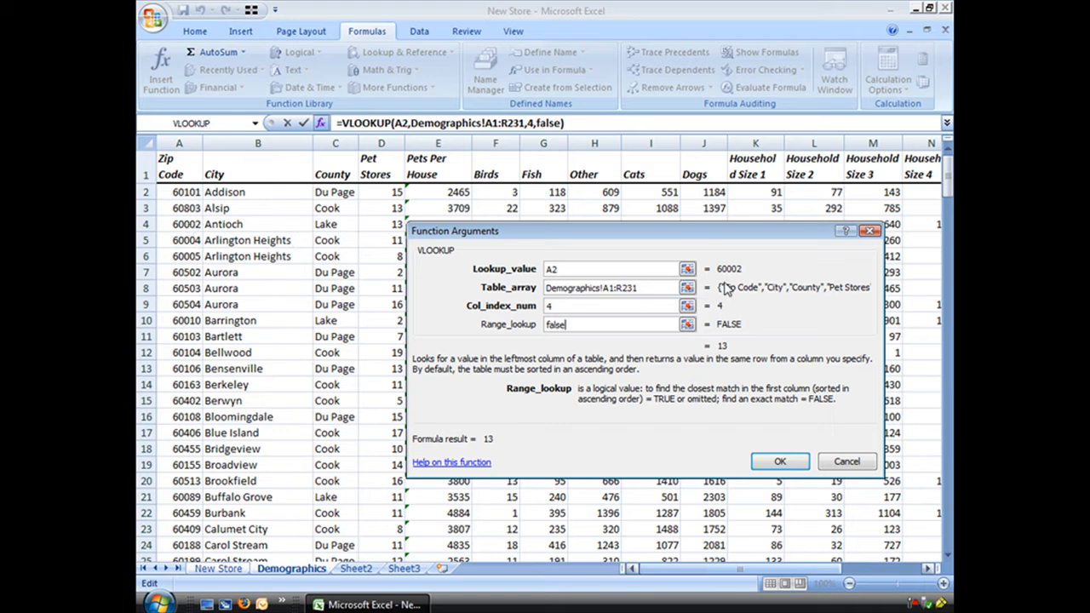
{"action": "mouse_move", "coordinate": [269, 232]}
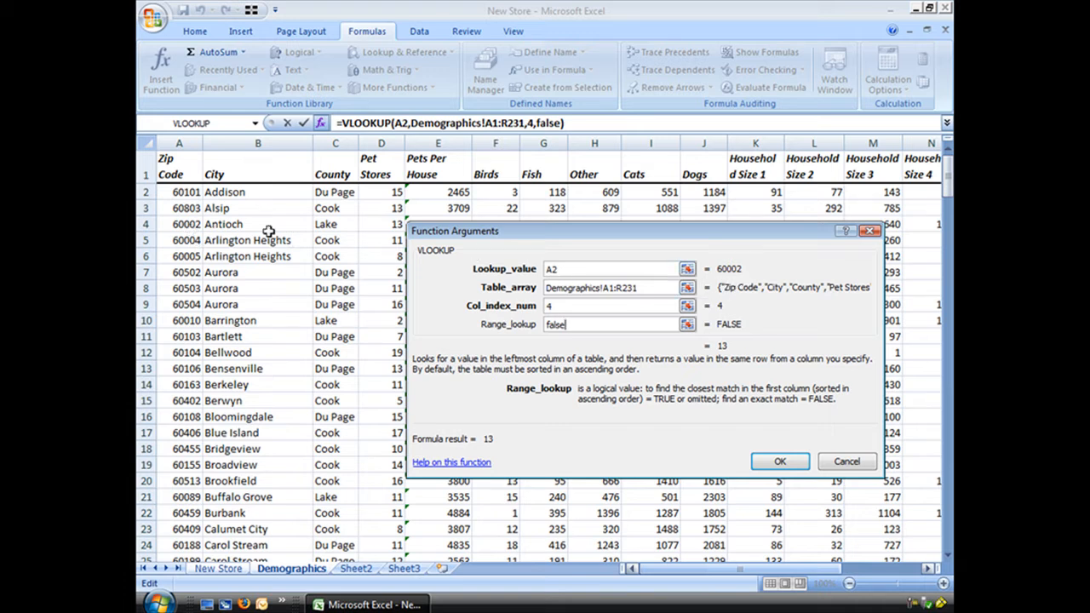
{"action": "mouse_move", "coordinate": [213, 225]}
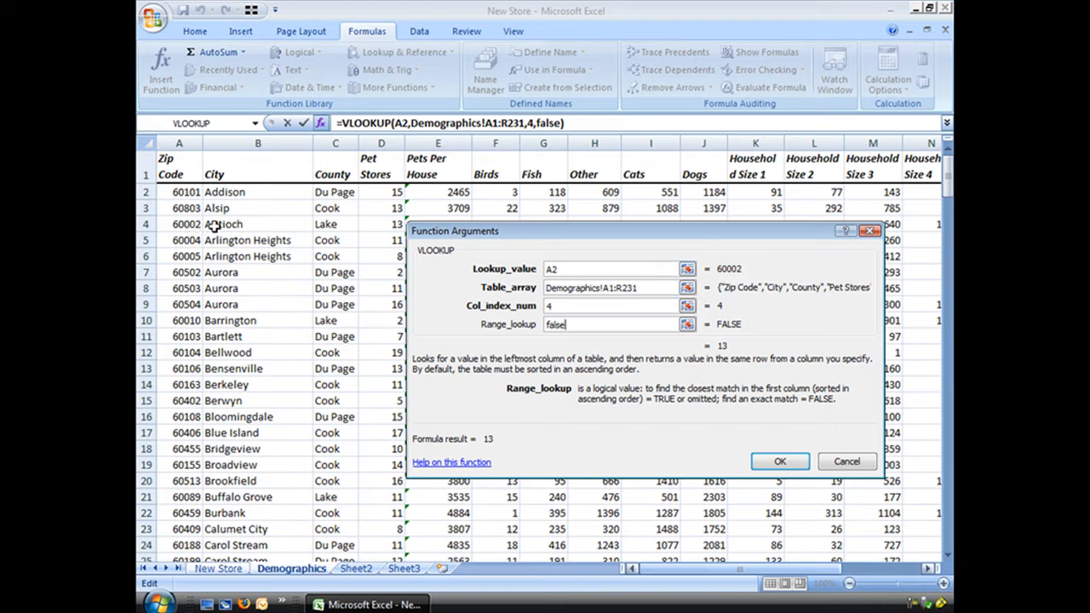
{"action": "mouse_move", "coordinate": [385, 224]}
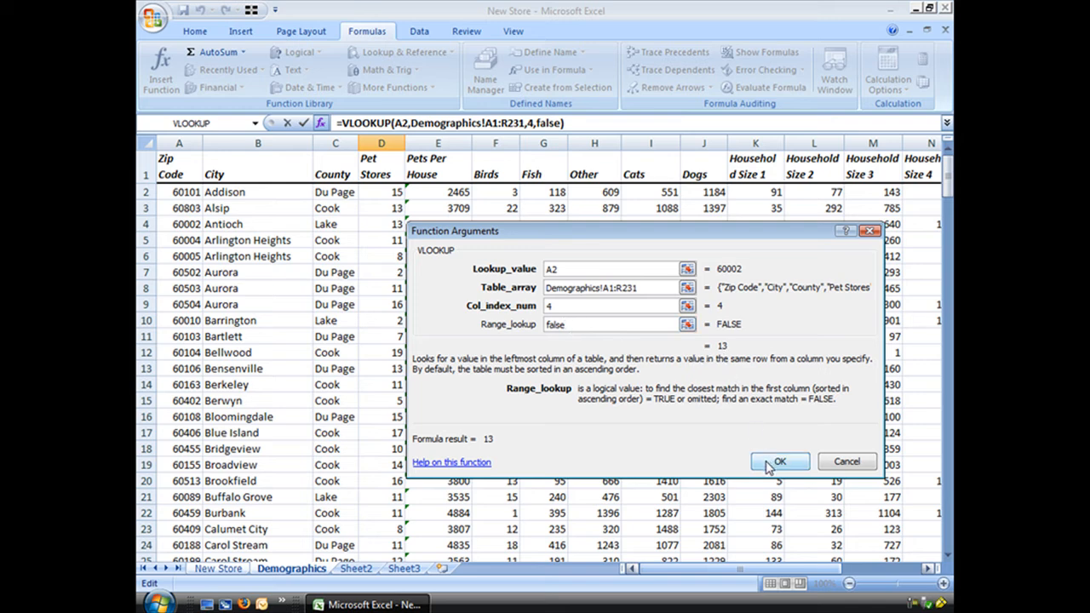
{"action": "left_click", "coordinate": [779, 459]}
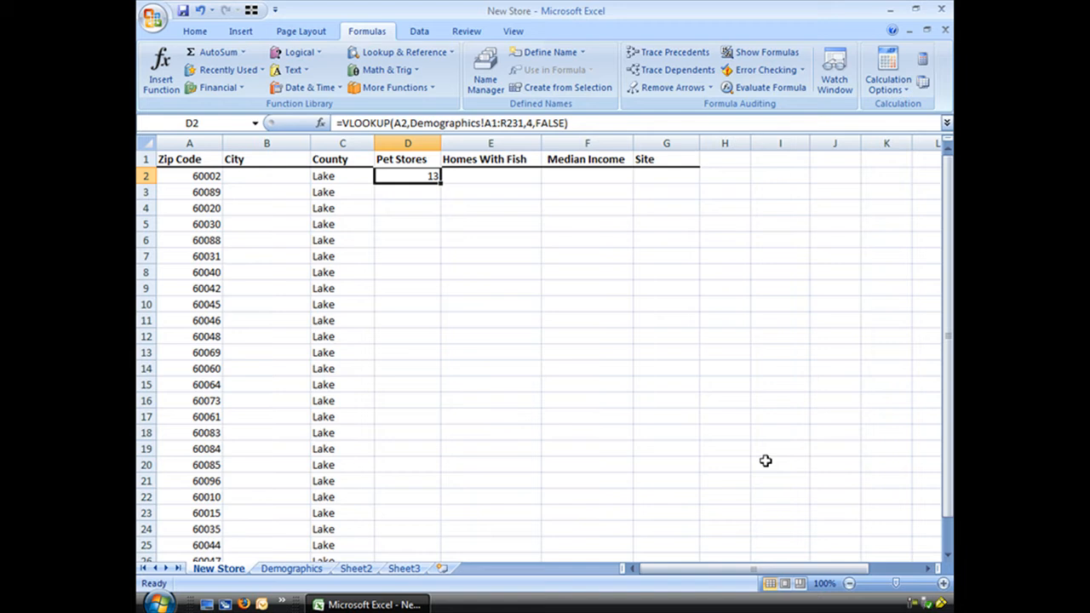
{"action": "mouse_move", "coordinate": [419, 229]}
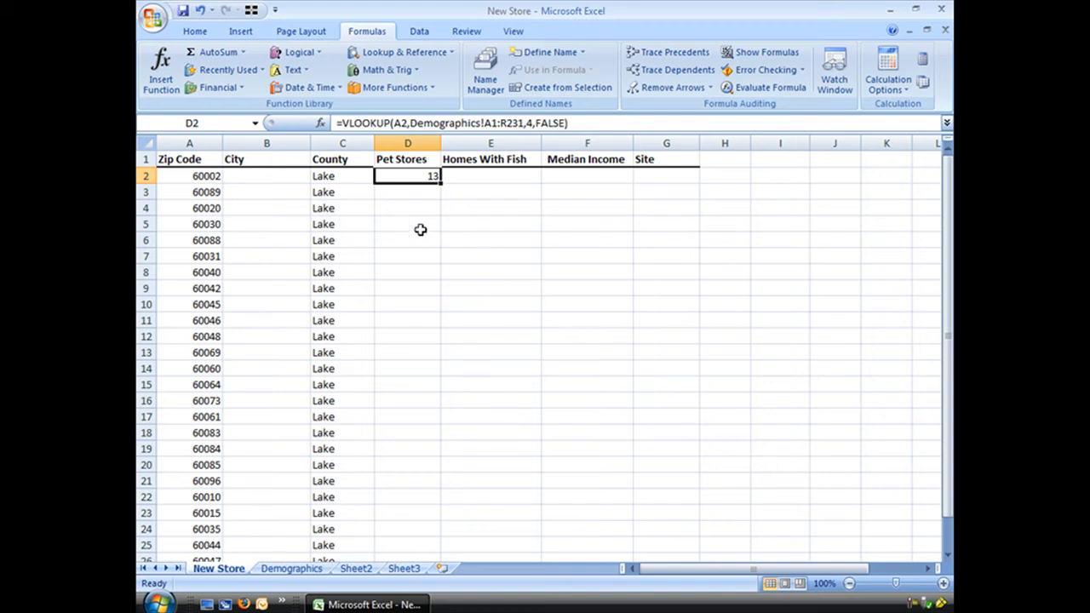
{"action": "mouse_move", "coordinate": [484, 157]}
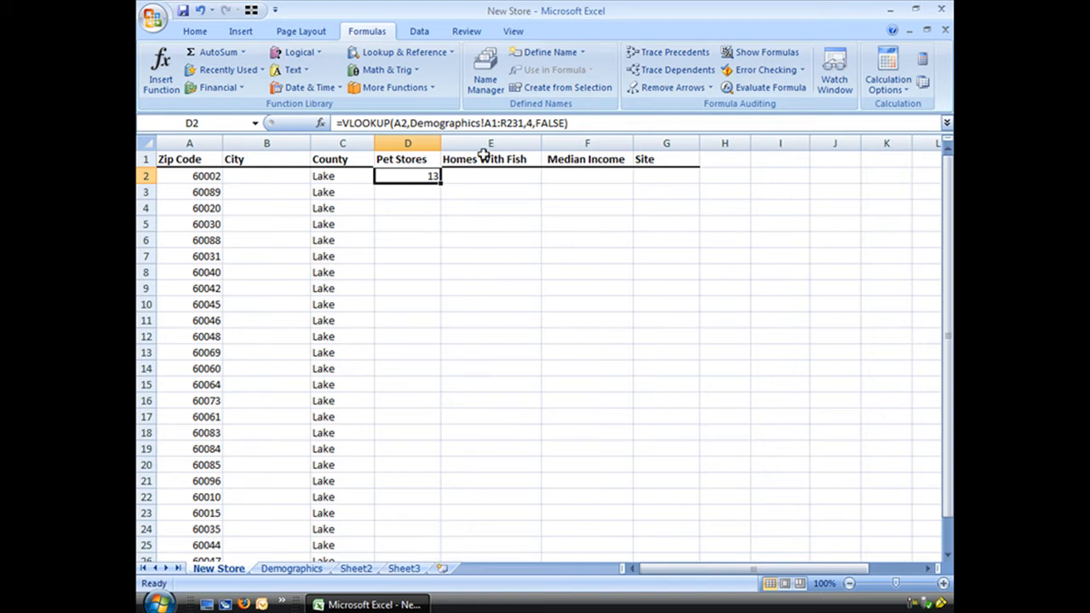
{"action": "left_click_drag", "start_coordinate": [439, 180], "coordinate": [439, 320]}
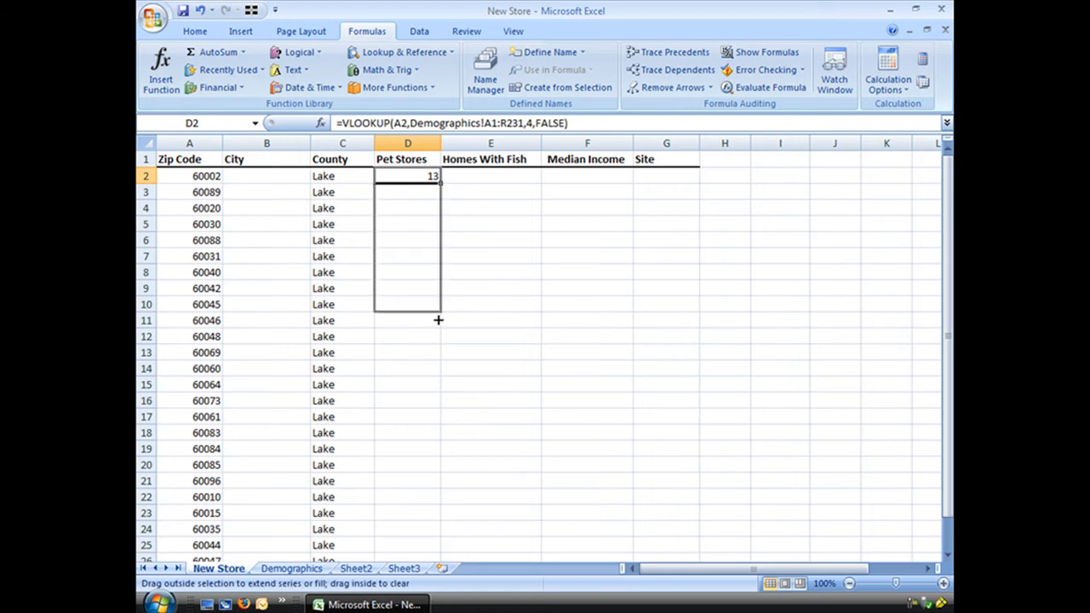
{"action": "left_click_drag", "start_coordinate": [439, 320], "coordinate": [429, 511]}
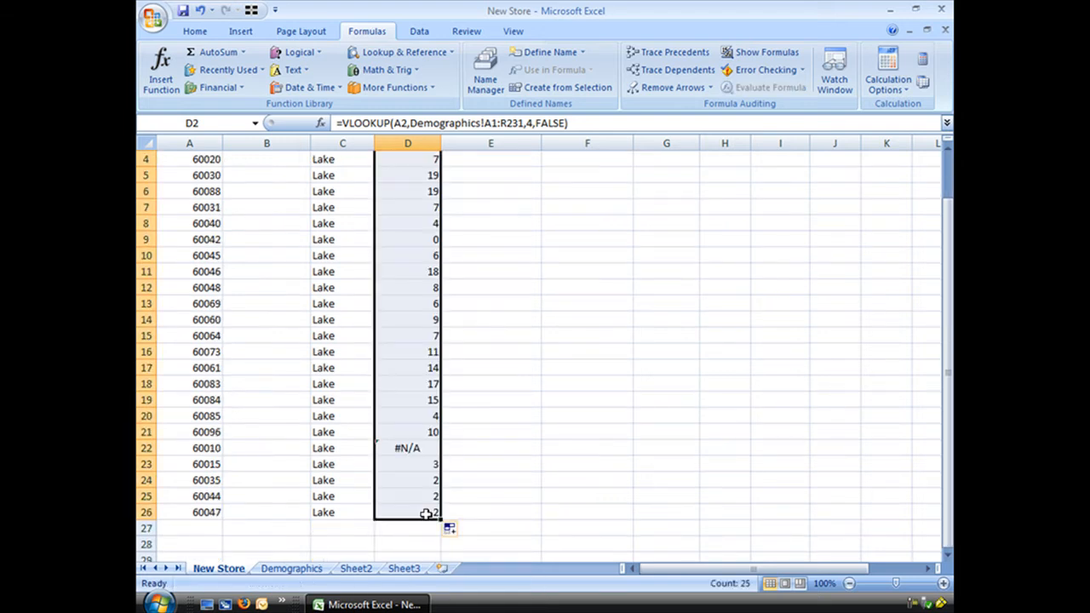
{"action": "left_click", "coordinate": [407, 448]}
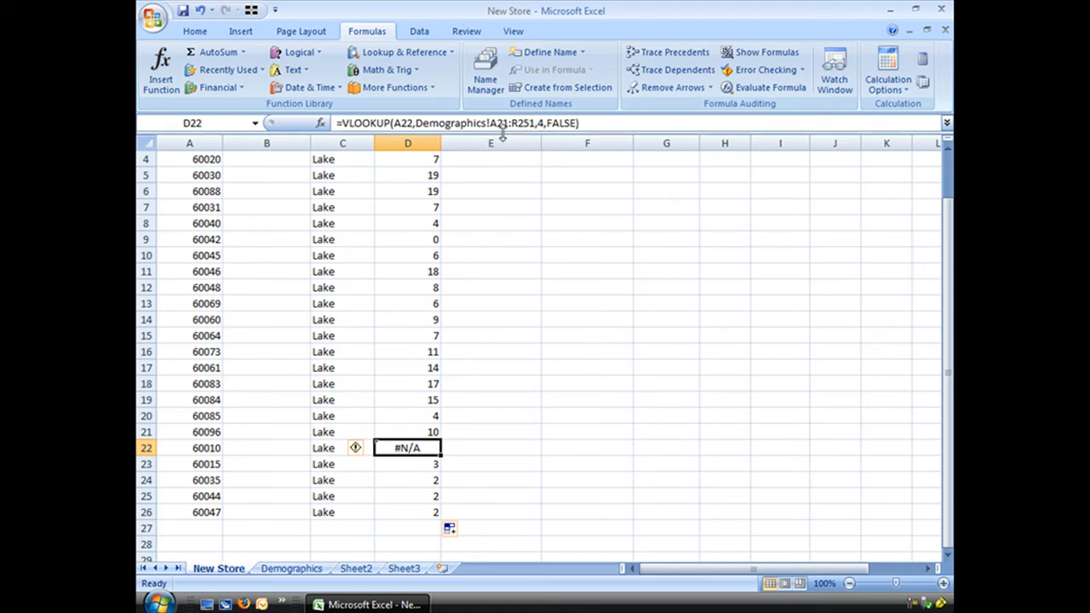
{"action": "mouse_move", "coordinate": [354, 544]}
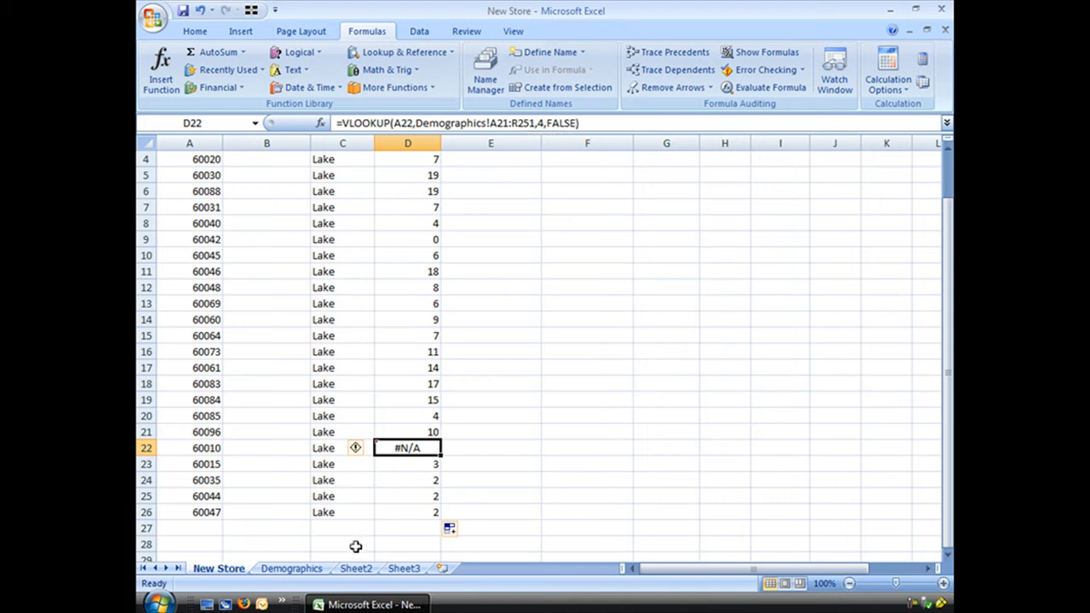
{"action": "mouse_move", "coordinate": [341, 538]}
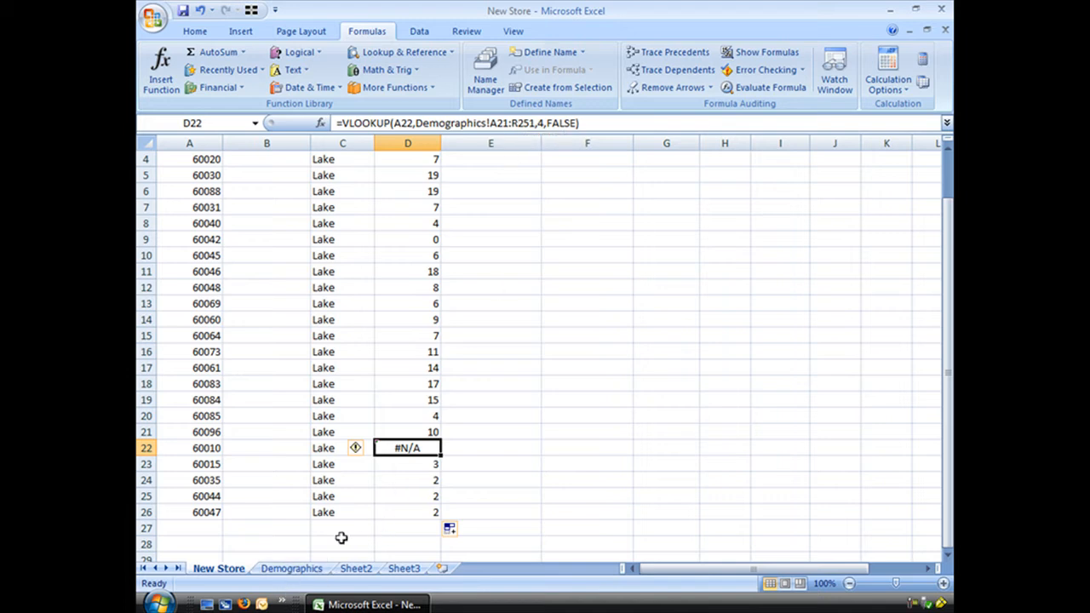
{"action": "mouse_move", "coordinate": [504, 399]}
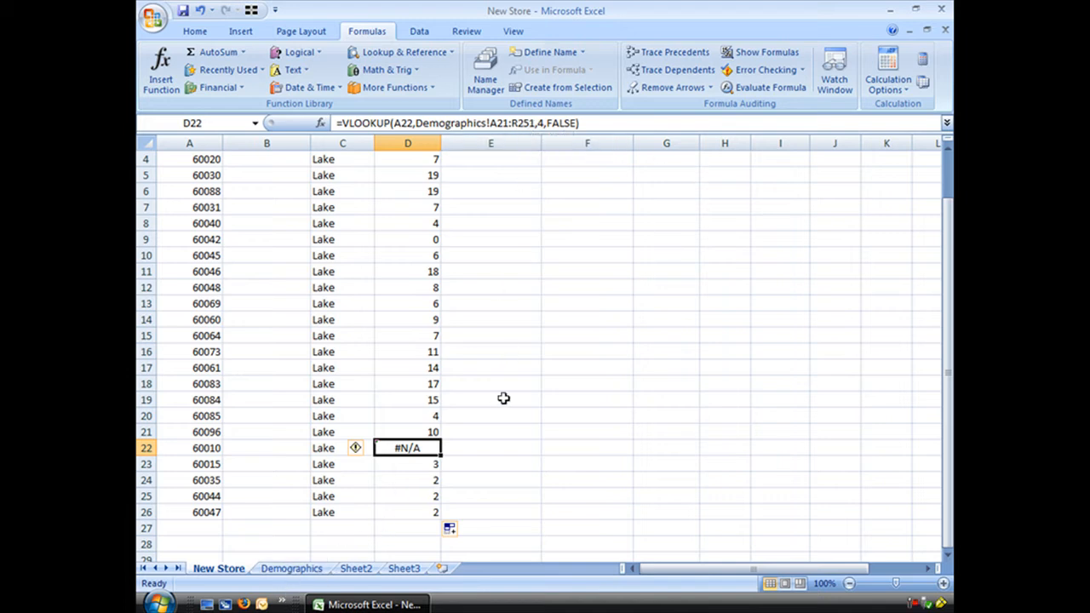
{"action": "scroll", "scroll_direction": "up", "scroll_amount": 3}
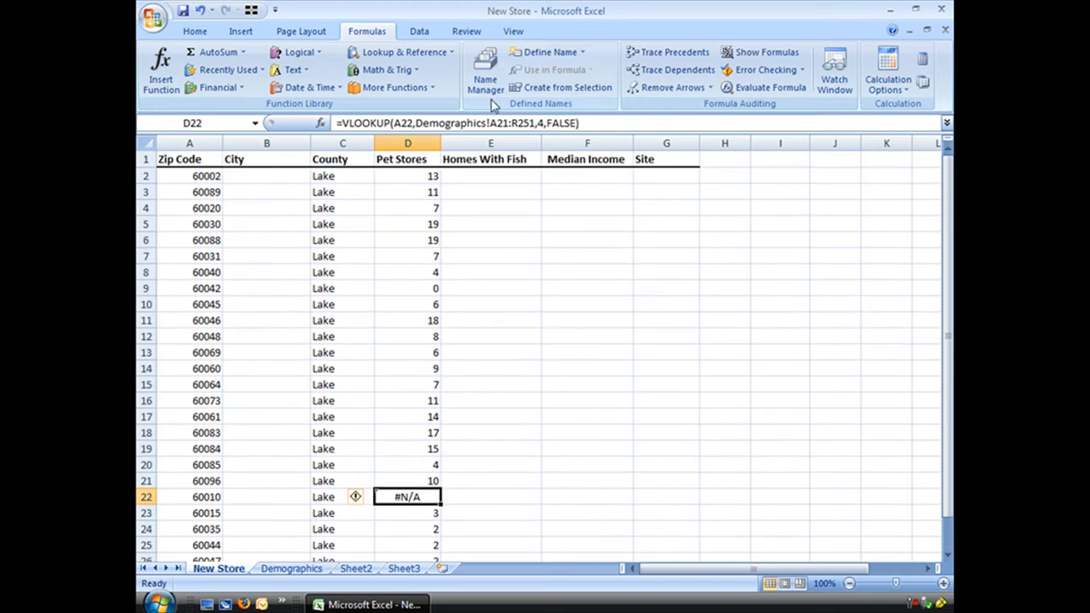
{"action": "left_click", "coordinate": [406, 175]}
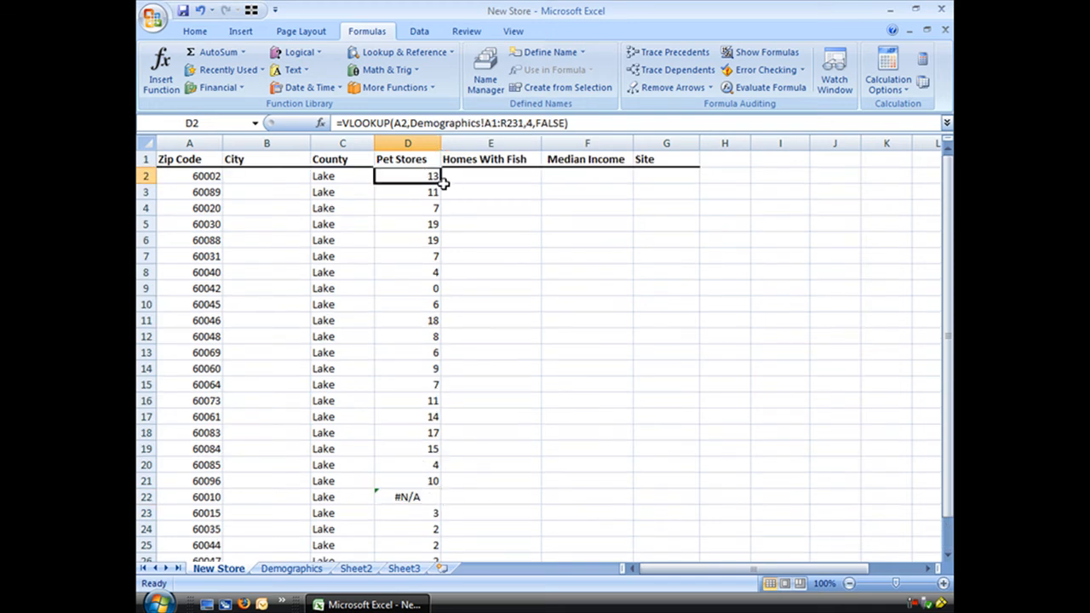
{"action": "mouse_move", "coordinate": [497, 604]}
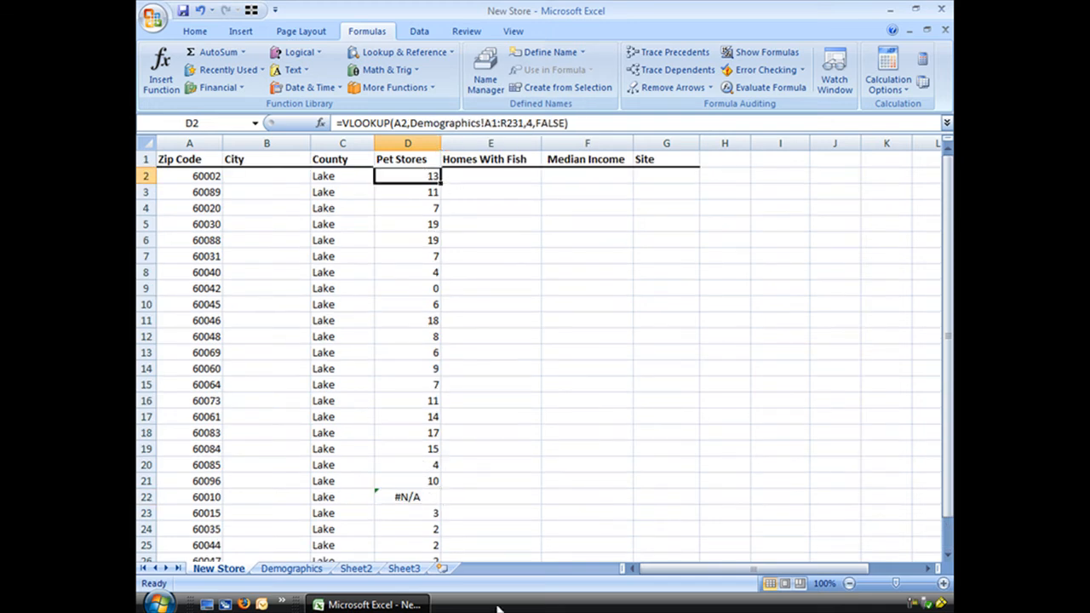
Fix D2's table array as Demographics!$A$1:$R$231 so 60010 returns 2 instead of #N/A.
{"action": "left_click", "coordinate": [407, 191]}
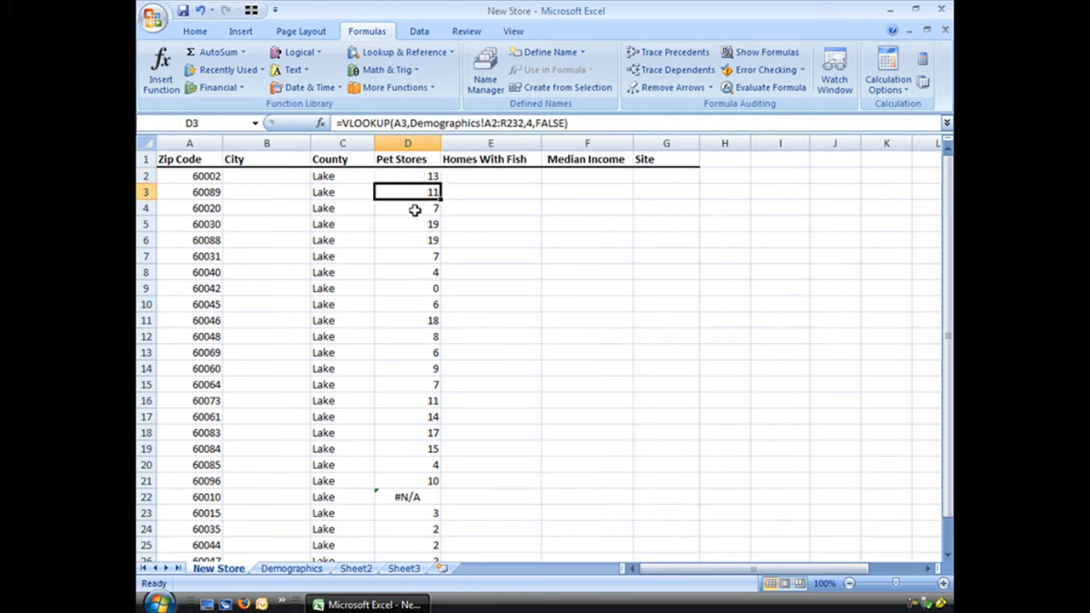
{"action": "left_click", "coordinate": [407, 288]}
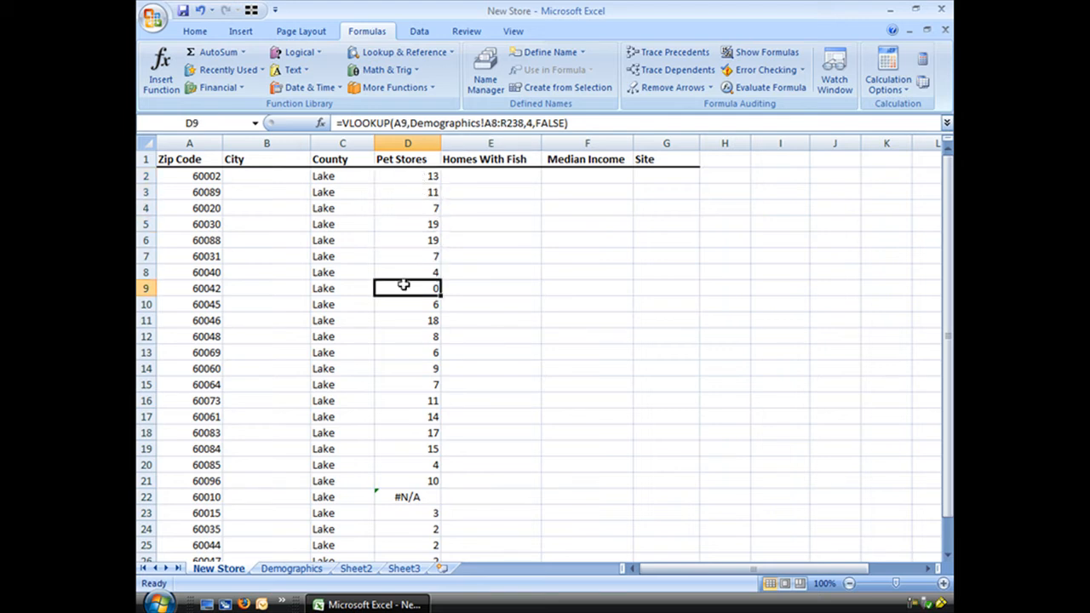
{"action": "left_click", "coordinate": [407, 175]}
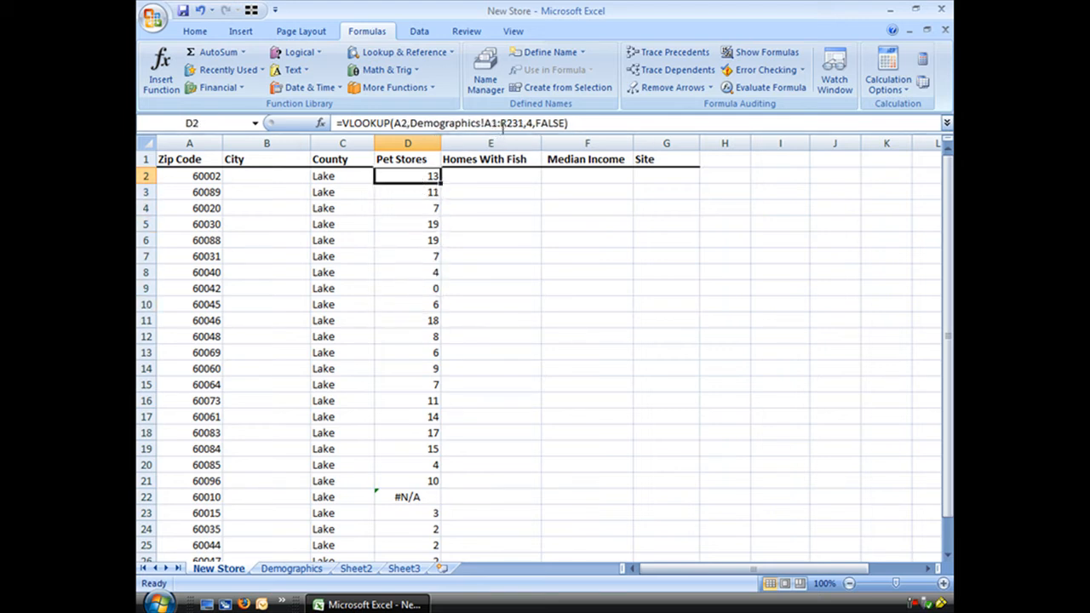
{"action": "double_click", "coordinate": [407, 176]}
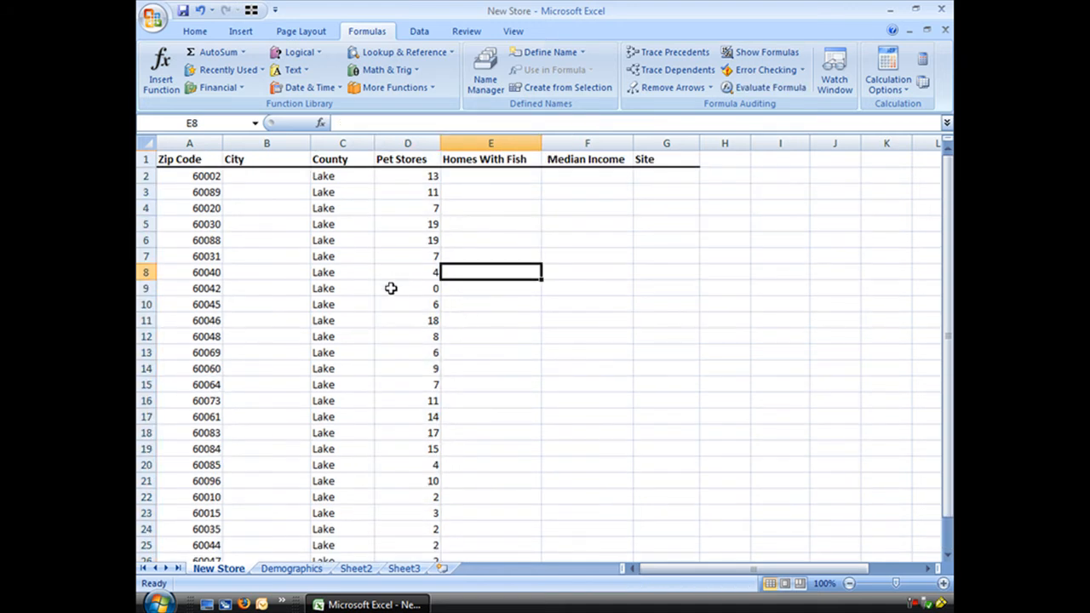
{"action": "left_click", "coordinate": [407, 288]}
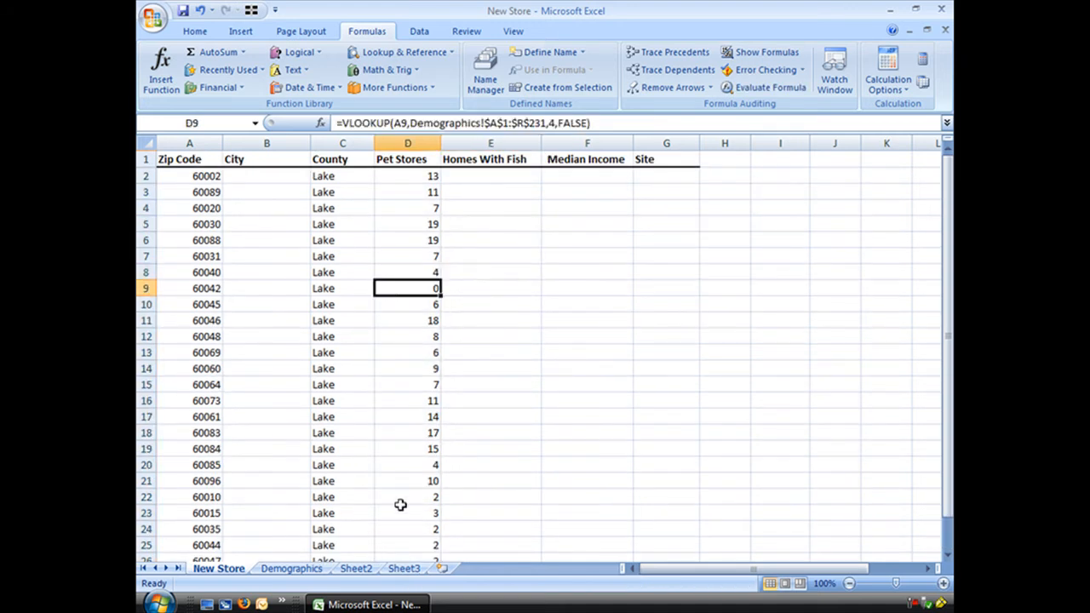
{"action": "mouse_move", "coordinate": [177, 299]}
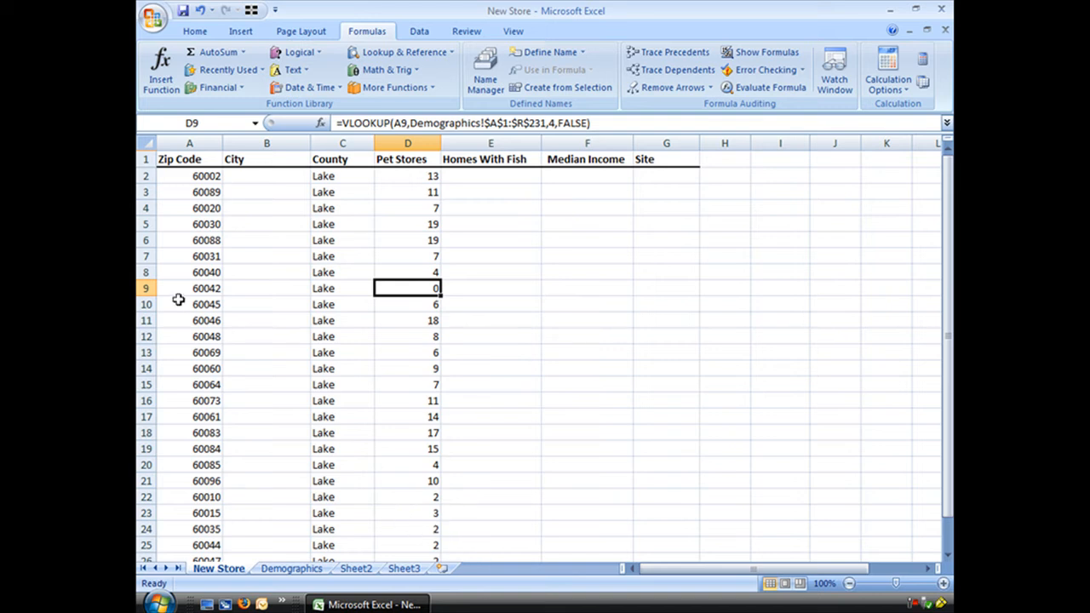
{"action": "left_click", "coordinate": [265, 287]}
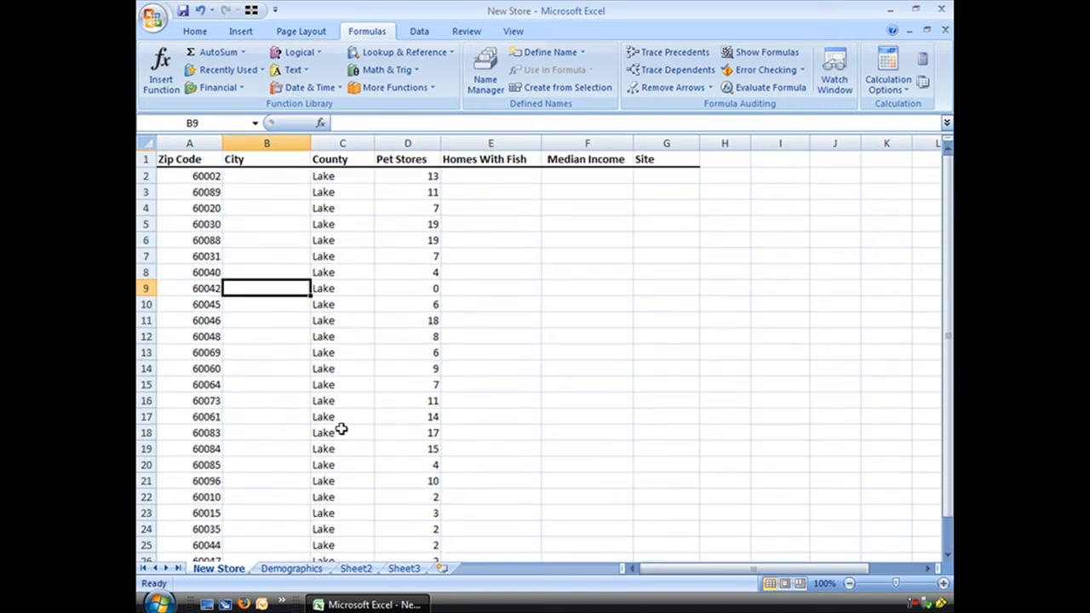
Insert a VLOOKUP into City cell B2 via Insert Function, with A2 as lookup value.
{"action": "left_click", "coordinate": [265, 176]}
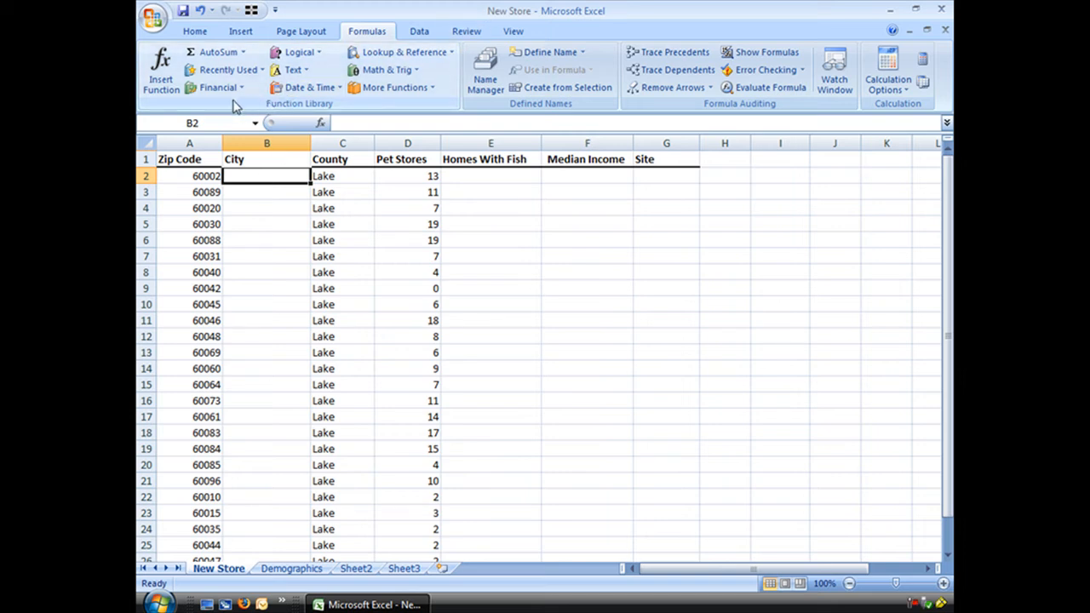
{"action": "mouse_move", "coordinate": [322, 122]}
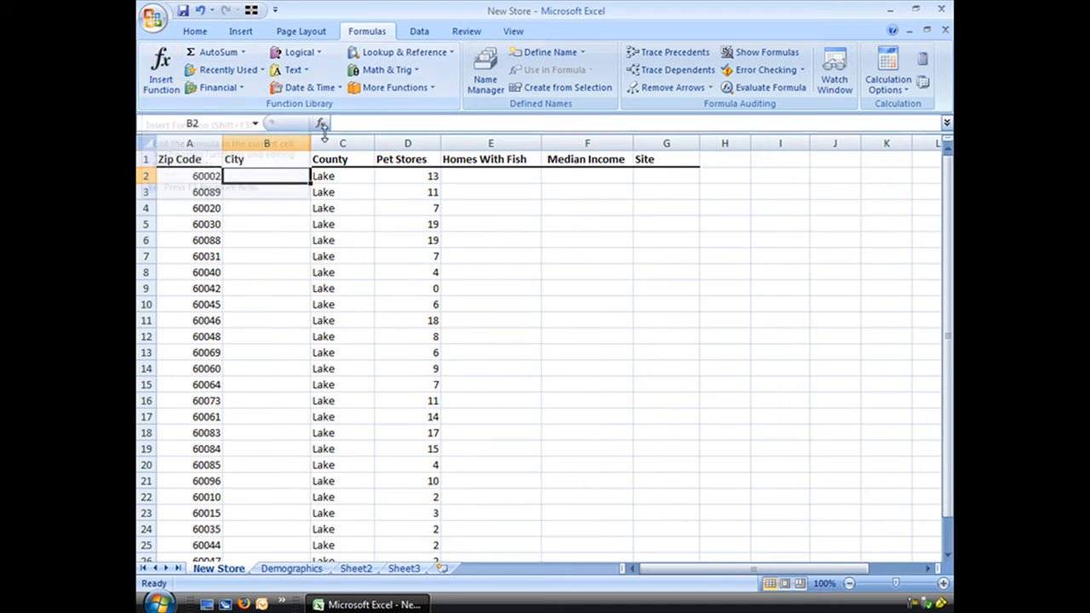
{"action": "left_click", "coordinate": [321, 126]}
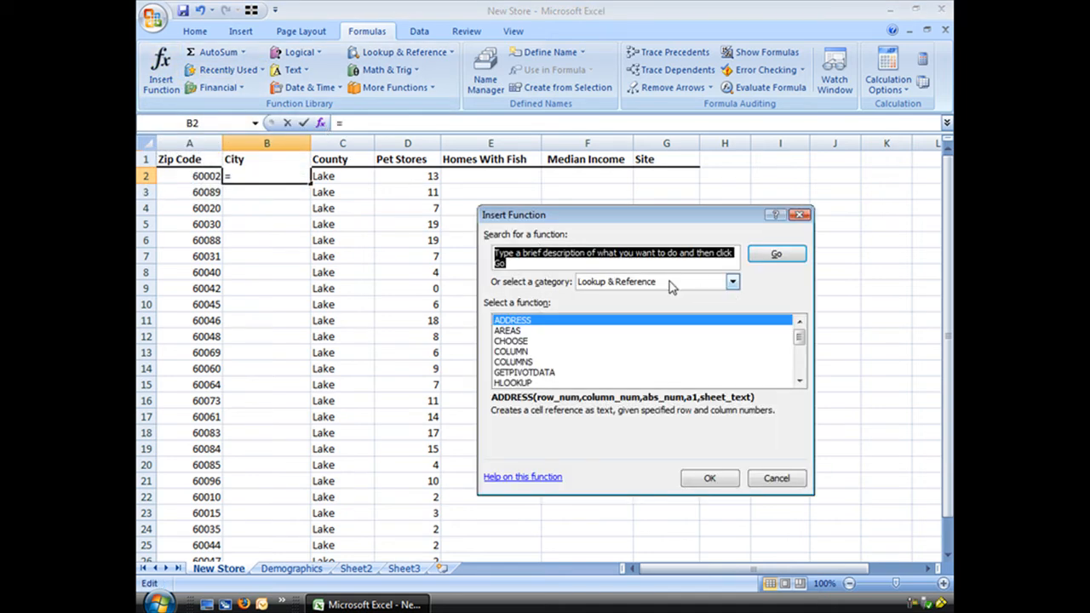
{"action": "scroll", "scroll_direction": "down", "scroll_amount": 3}
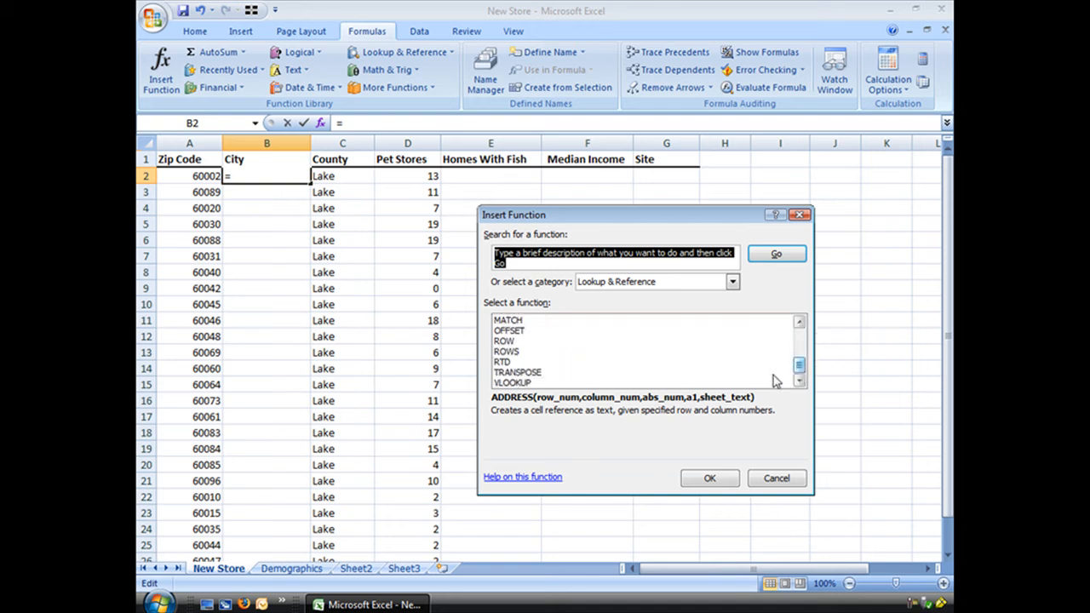
{"action": "left_click", "coordinate": [514, 382]}
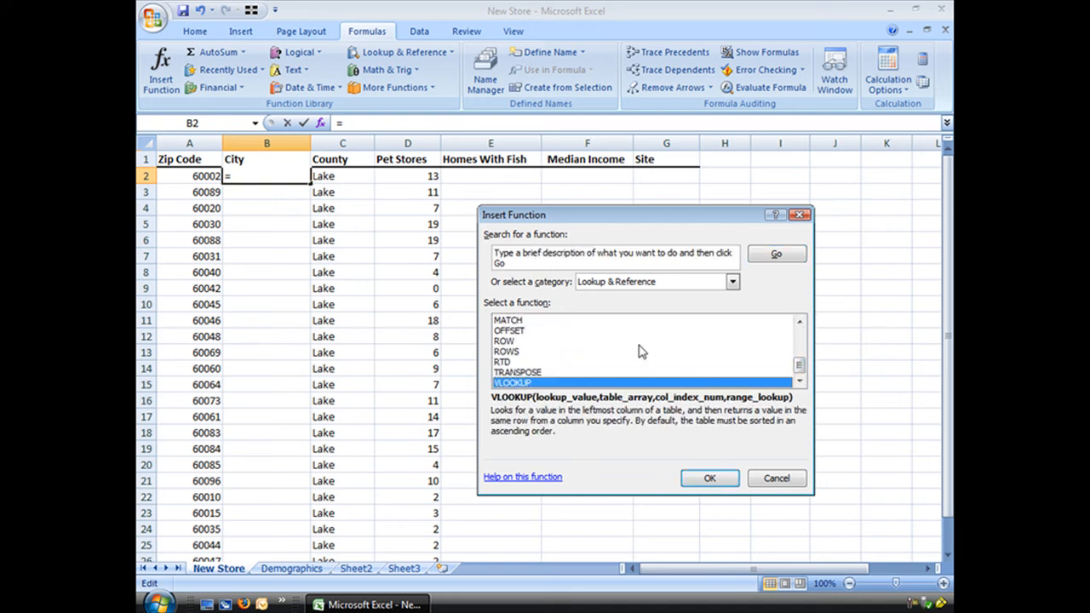
{"action": "left_click", "coordinate": [732, 280]}
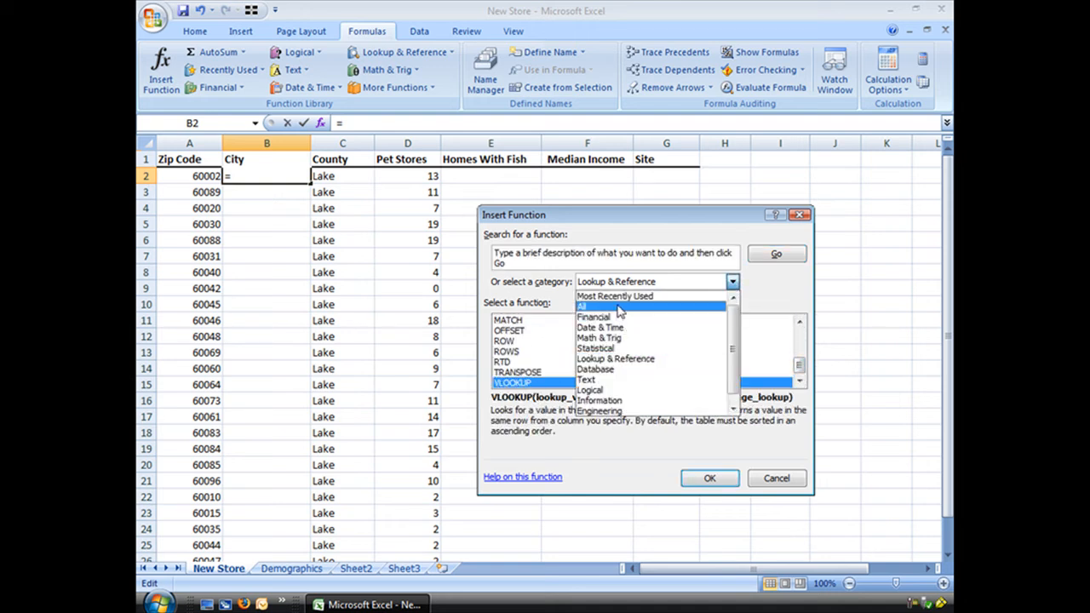
{"action": "mouse_move", "coordinate": [593, 317]}
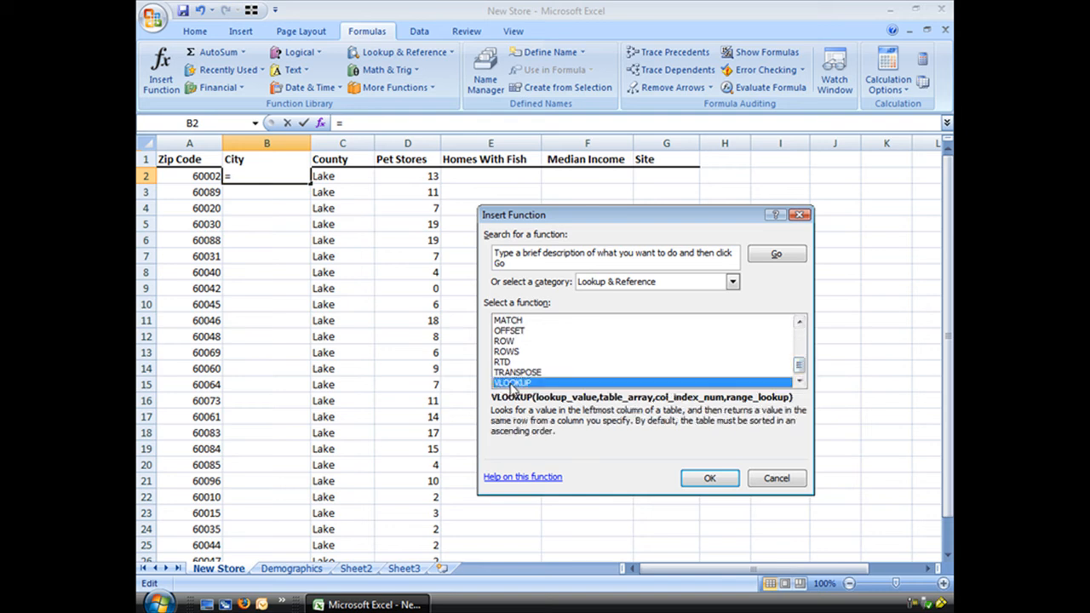
{"action": "left_click", "coordinate": [708, 477]}
{"action": "type", "text": "A2"}
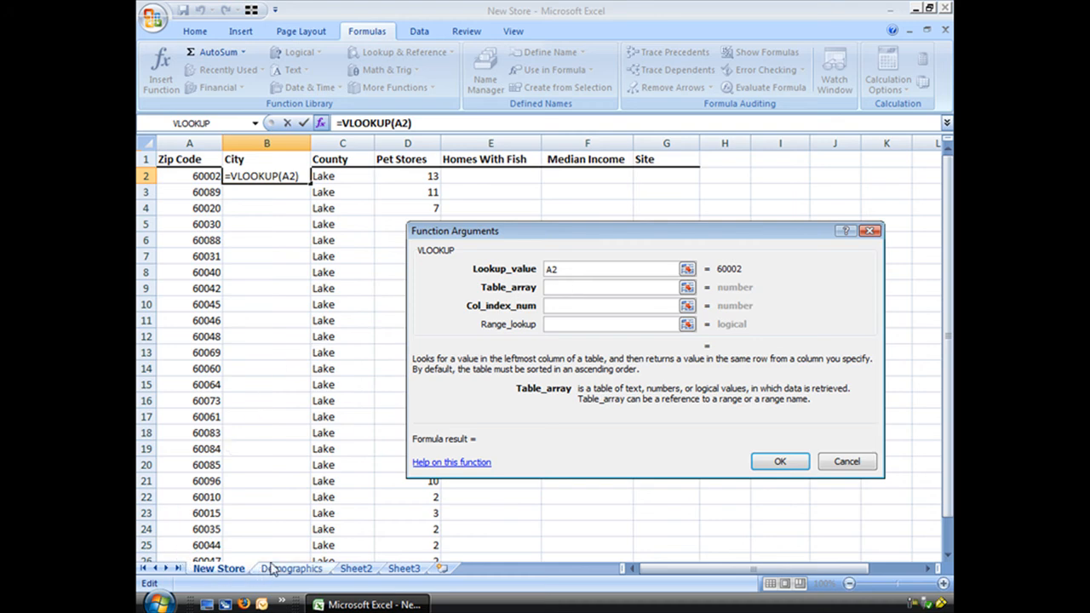
Complete the City lookup with Demographics!$A$1:$R$231, column 2, exact match, returning Antioch, and fill down.
{"action": "left_click", "coordinate": [290, 569]}
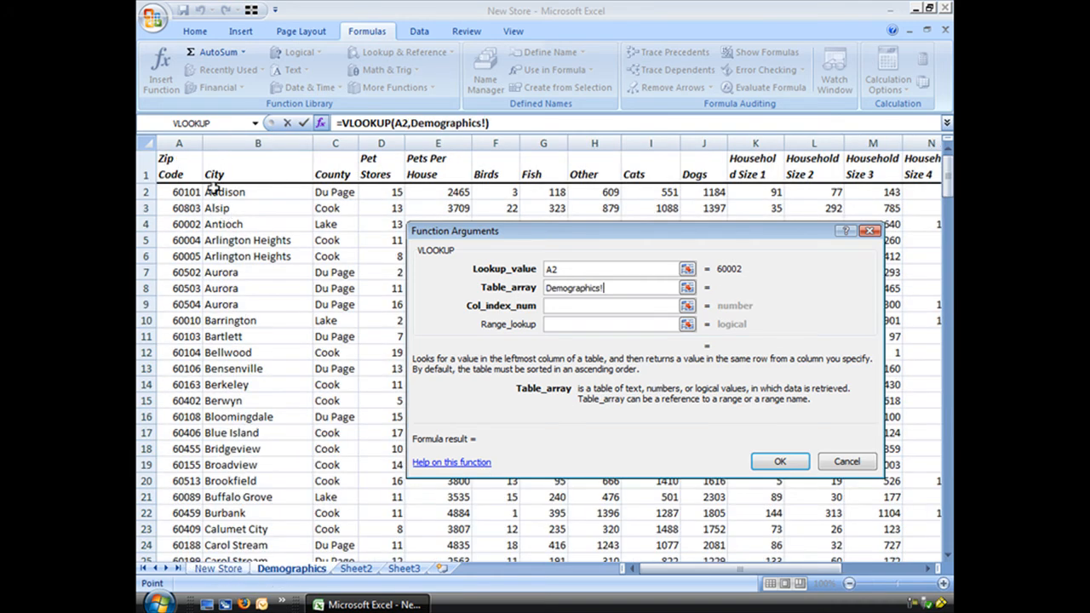
{"action": "left_click", "coordinate": [179, 166]}
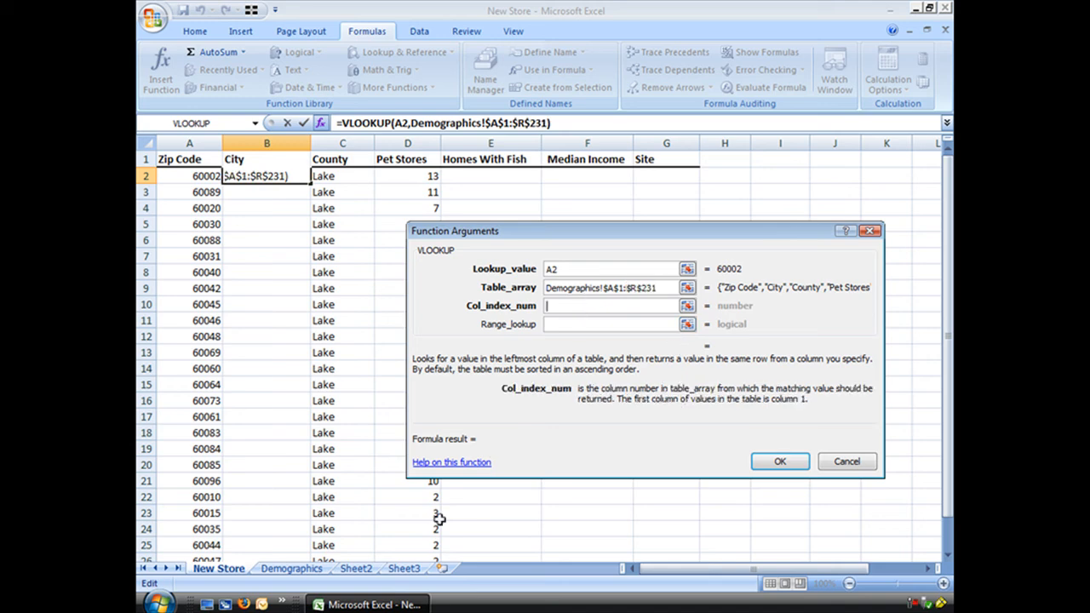
{"action": "left_click", "coordinate": [289, 569]}
{"action": "type", "text": "2"}
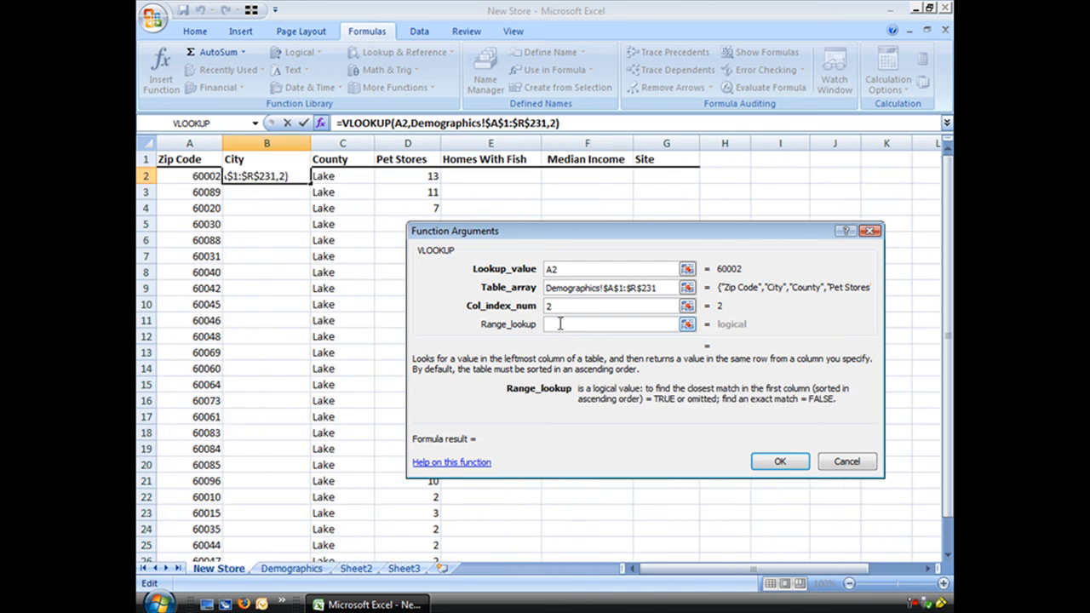
{"action": "type", "text": "0"}
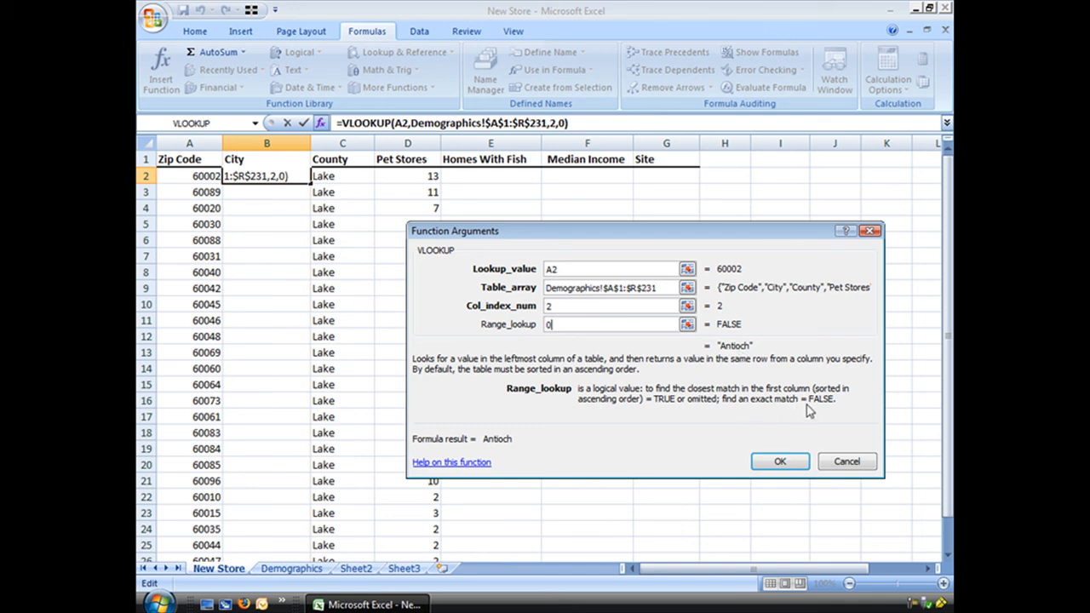
{"action": "left_click", "coordinate": [780, 462]}
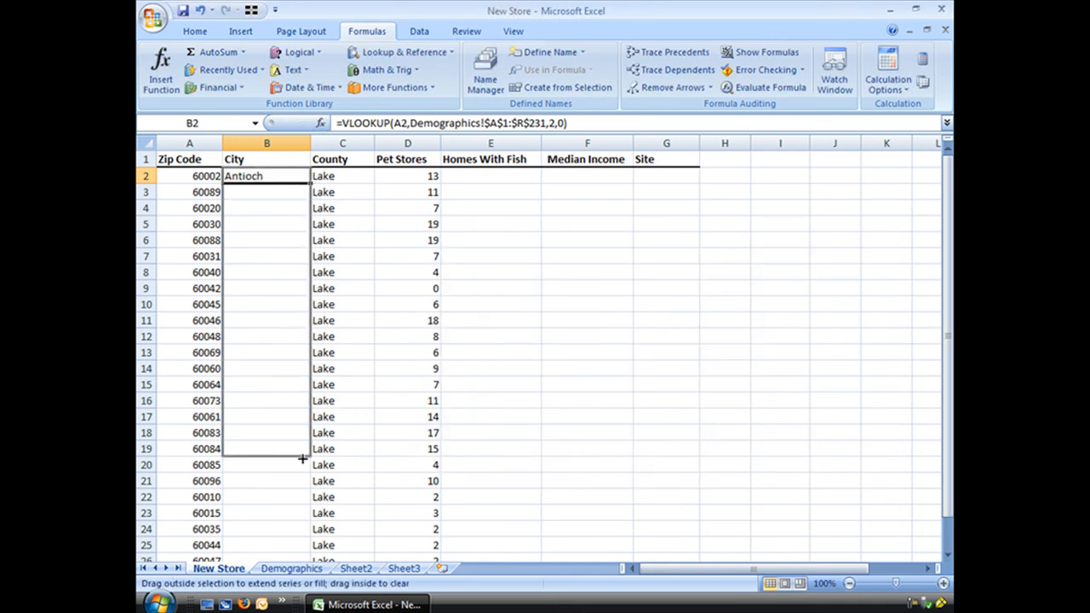
{"action": "scroll", "scroll_direction": "down", "scroll_amount": 3}
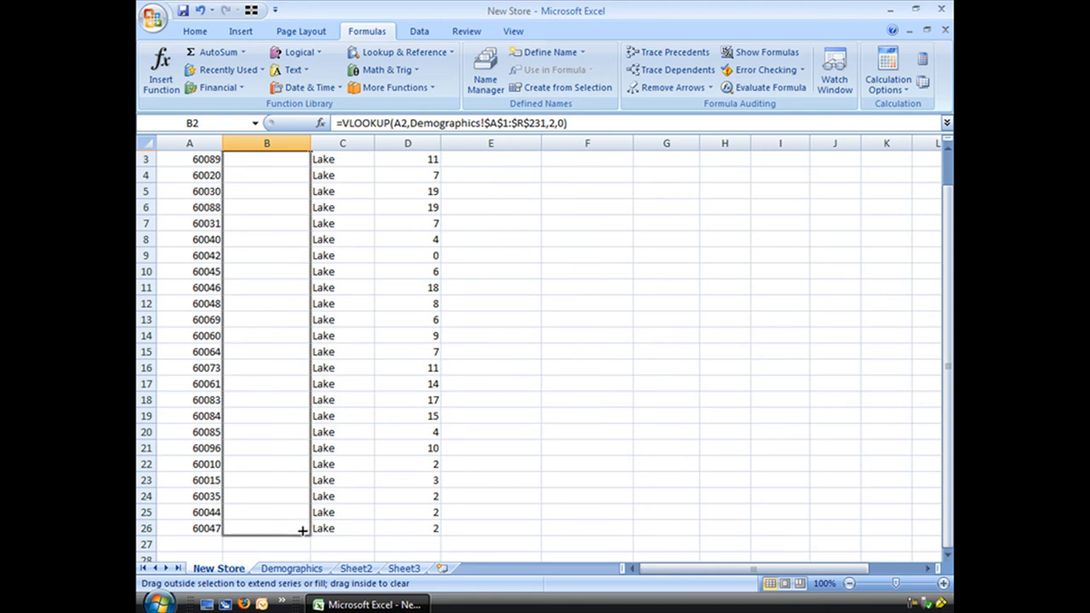